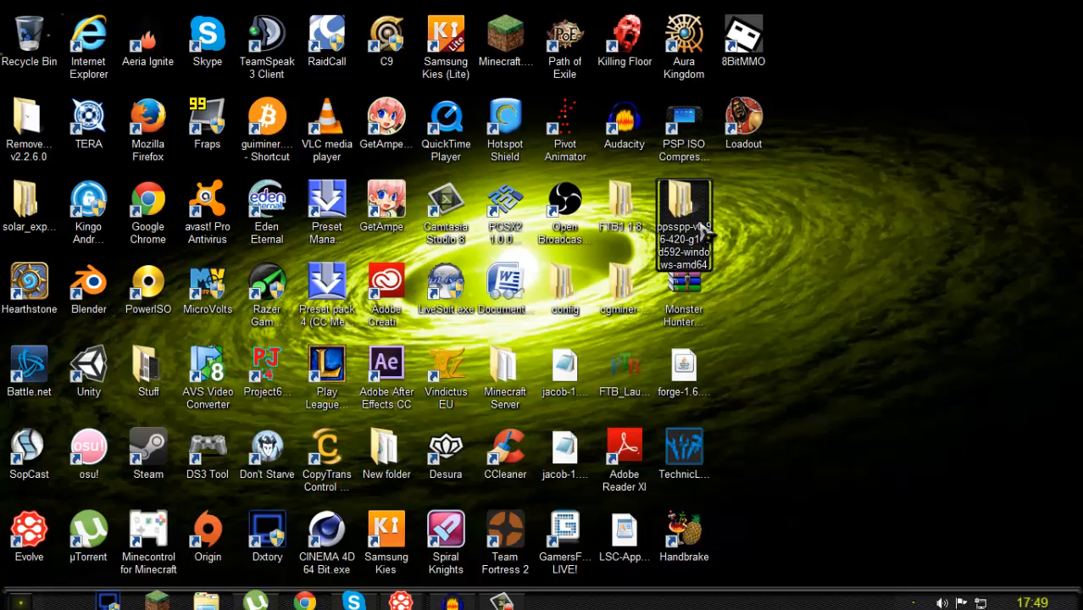
Step: Browse into the ppsspp-v0.9.6 build folder and its inner ppsspp folder
{"action": "double_click", "coordinate": [683, 212]}
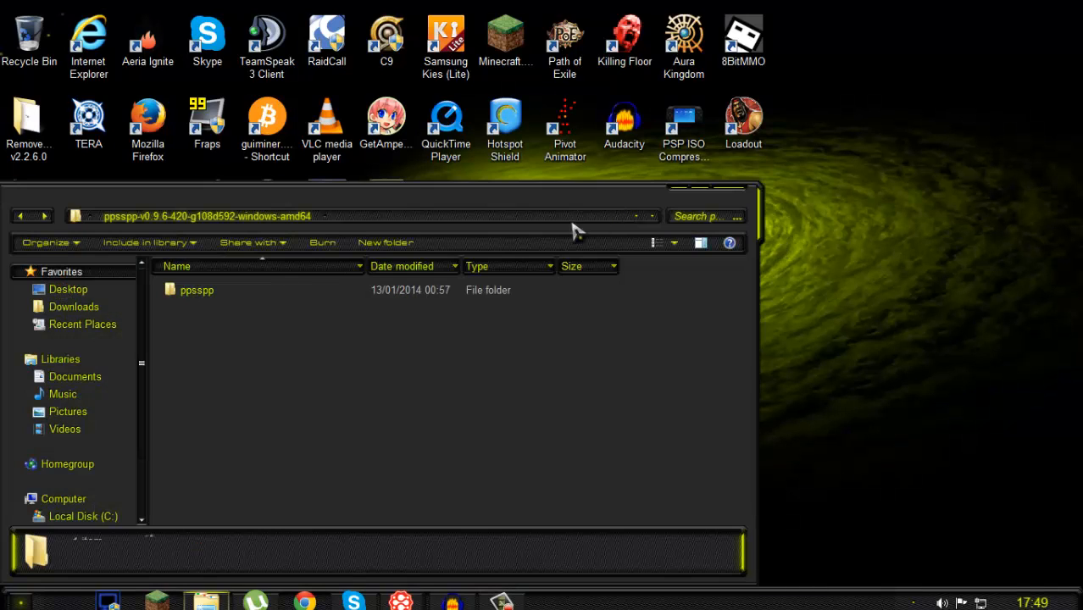
{"action": "left_click", "coordinate": [197, 289]}
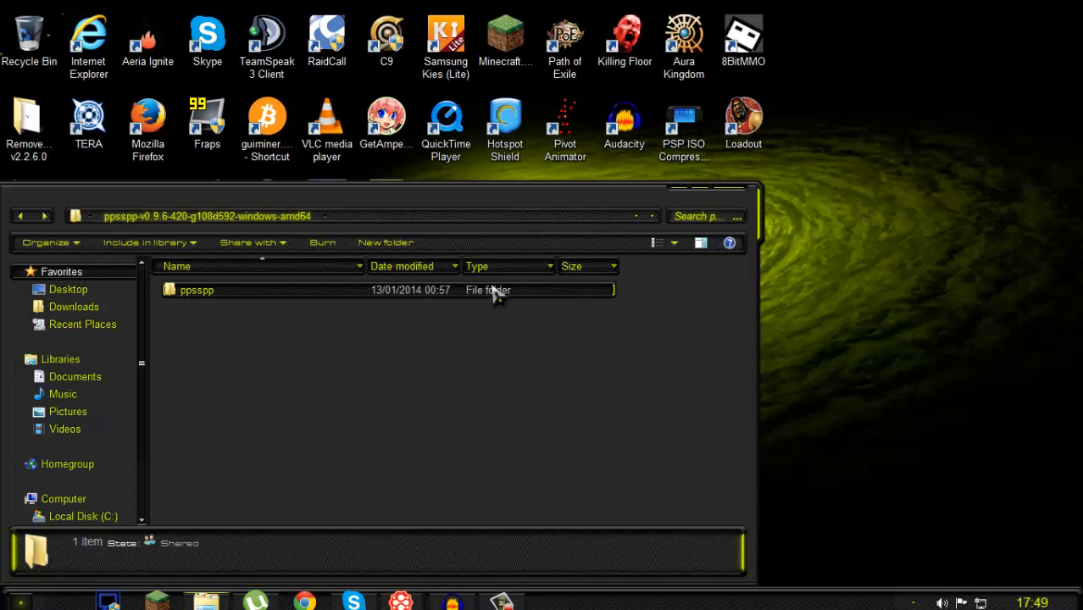
{"action": "double_click", "coordinate": [197, 290]}
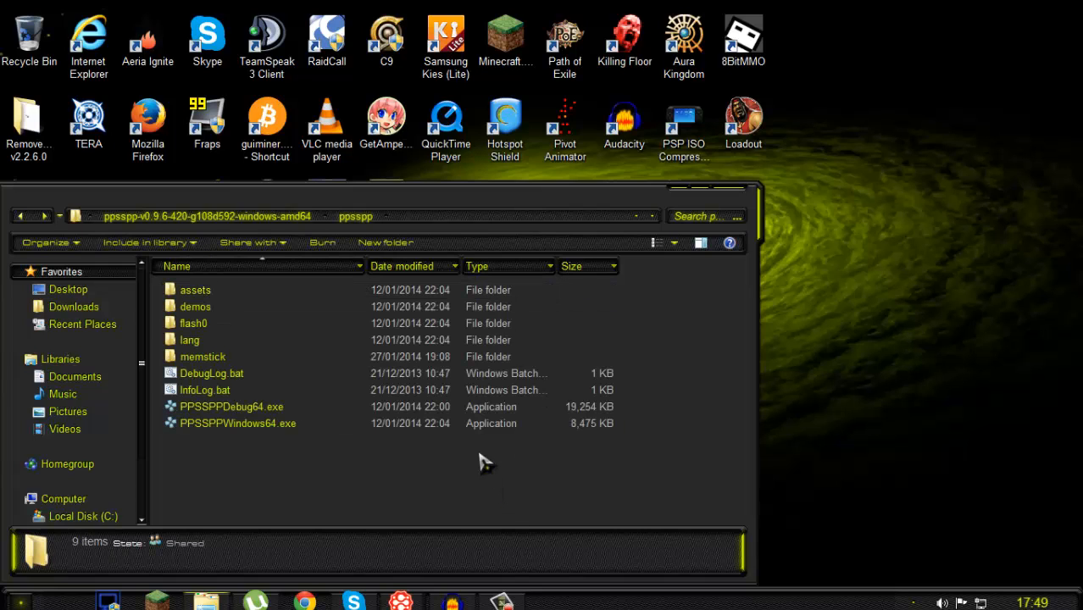
{"action": "mouse_move", "coordinate": [370, 481]}
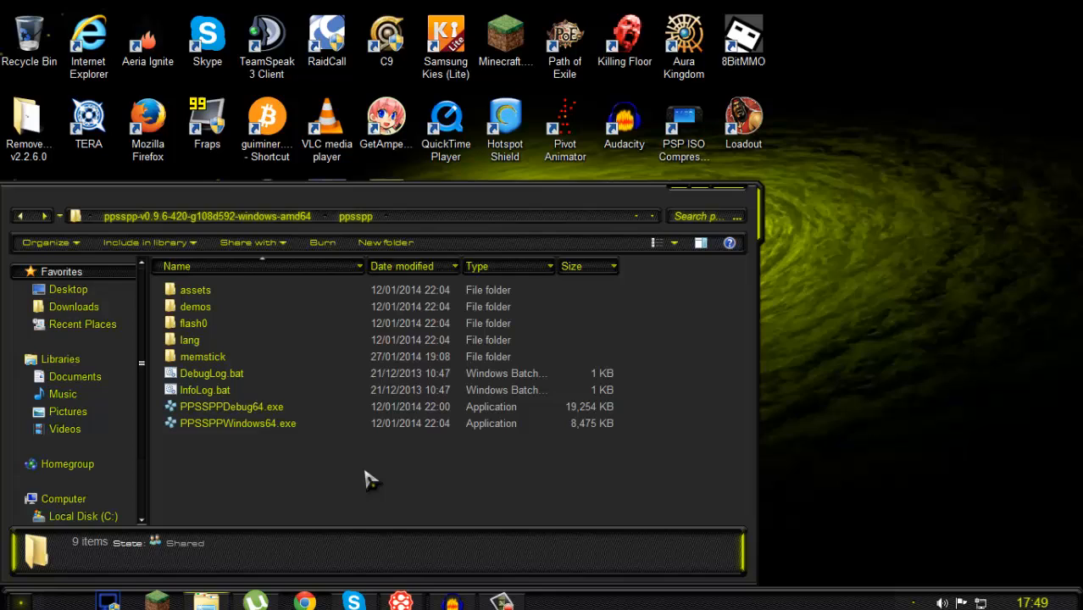
{"action": "mouse_move", "coordinate": [441, 491]}
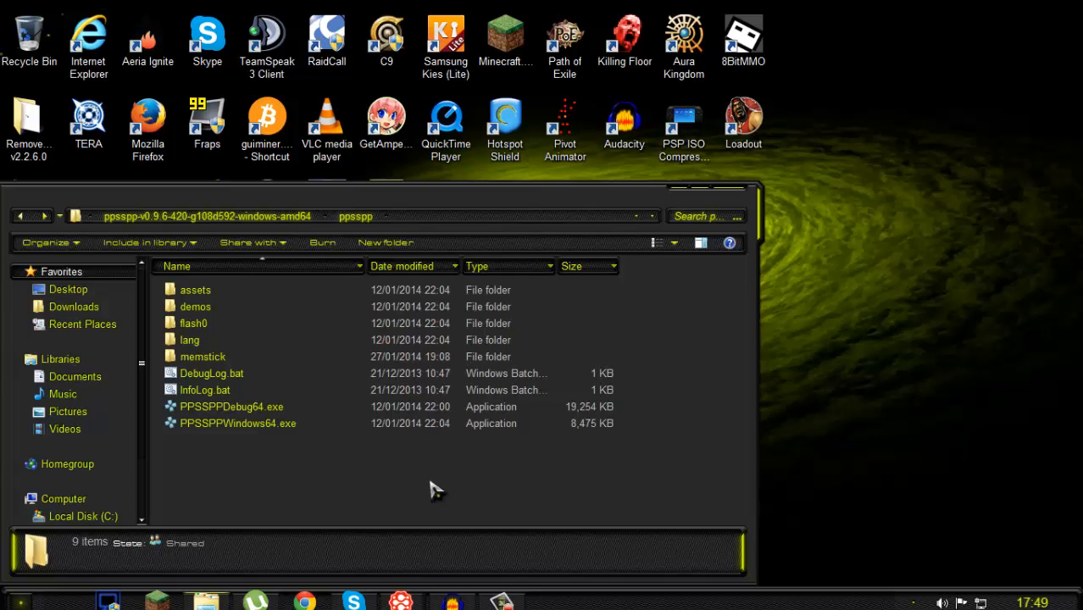
{"action": "mouse_move", "coordinate": [352, 478]}
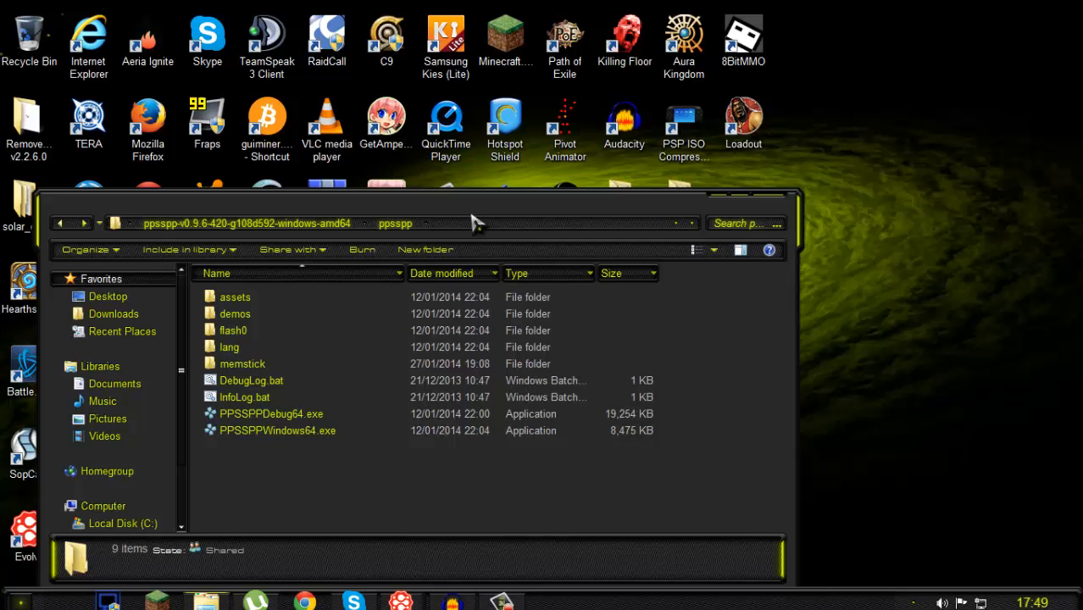
{"action": "mouse_move", "coordinate": [674, 212]}
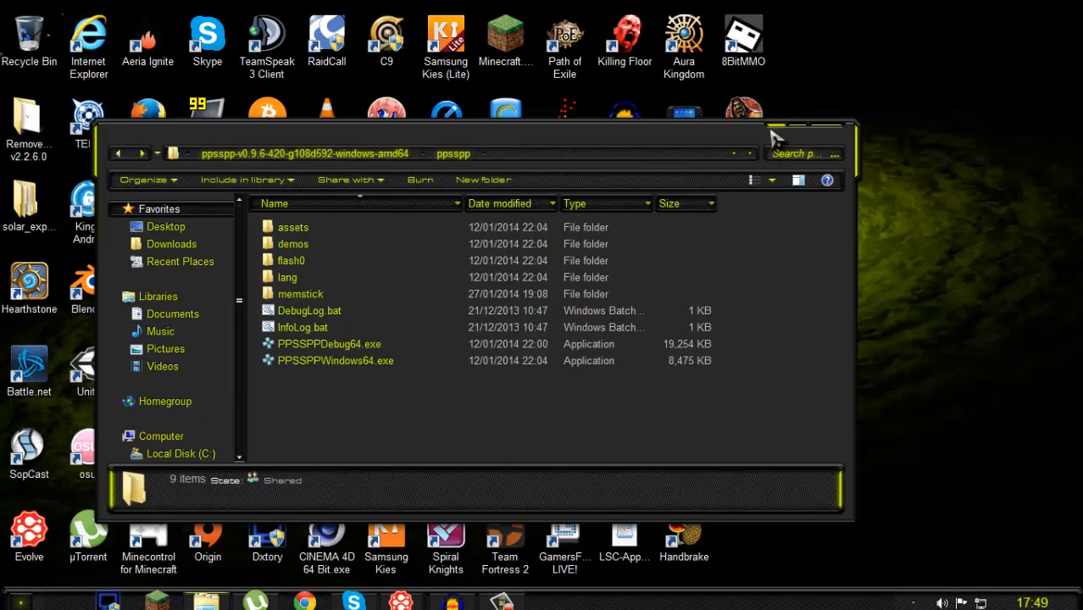
{"action": "mouse_move", "coordinate": [712, 207]}
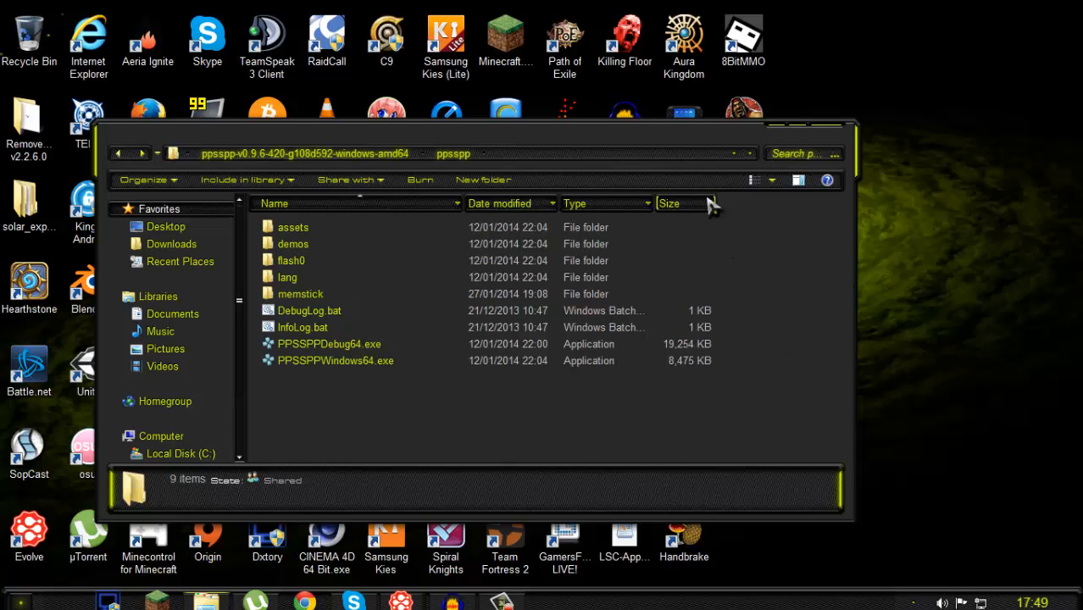
{"action": "mouse_move", "coordinate": [698, 139]}
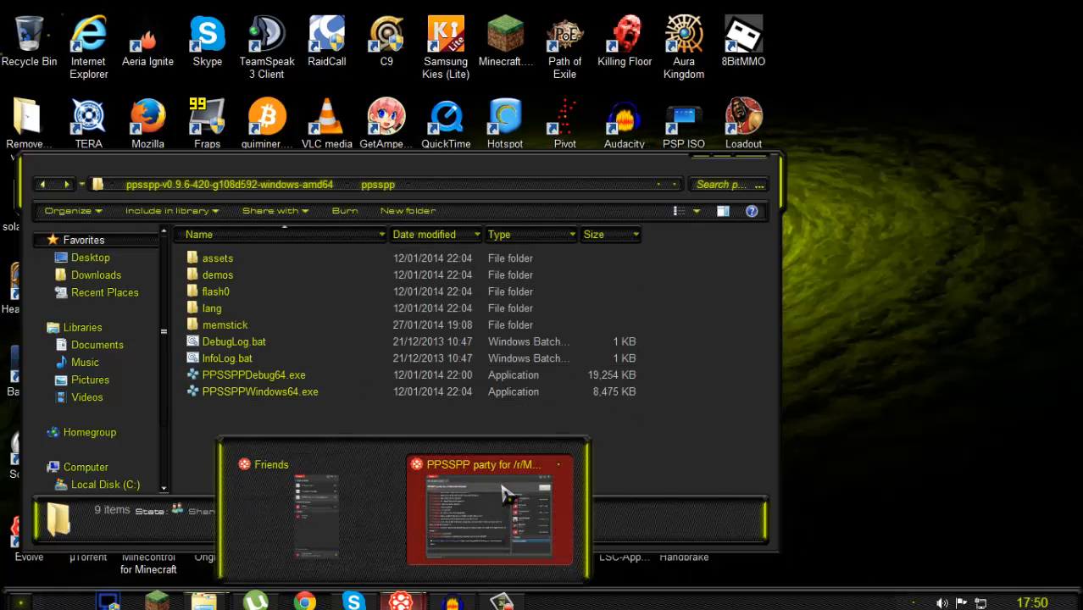
Step: Bring up the PPSSPP party chat and the Friends list, dismissing the leave-party warning
{"action": "left_click", "coordinate": [488, 508]}
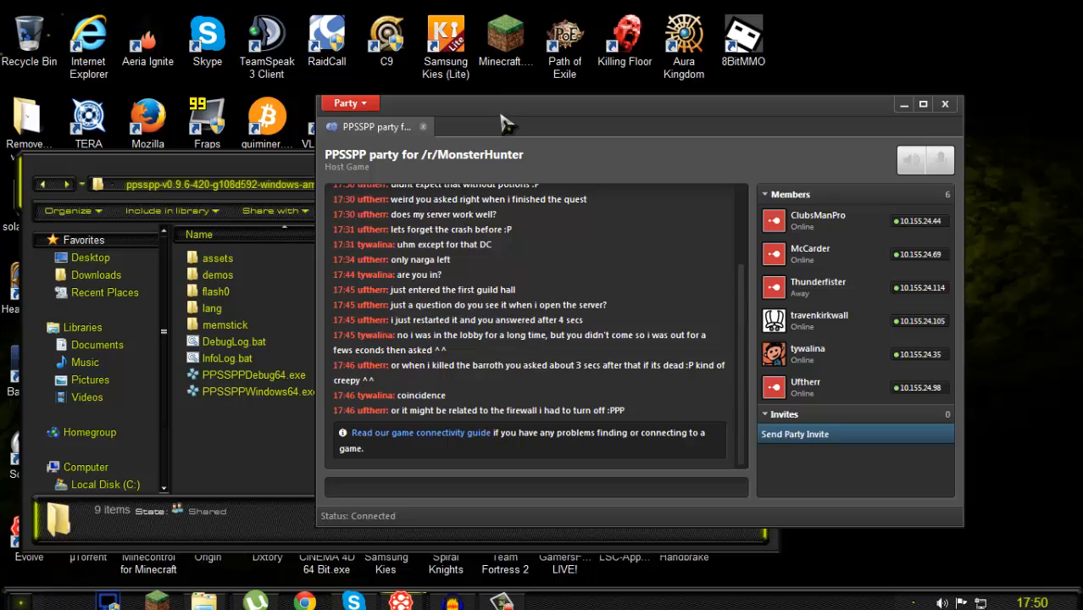
{"action": "mouse_move", "coordinate": [449, 356]}
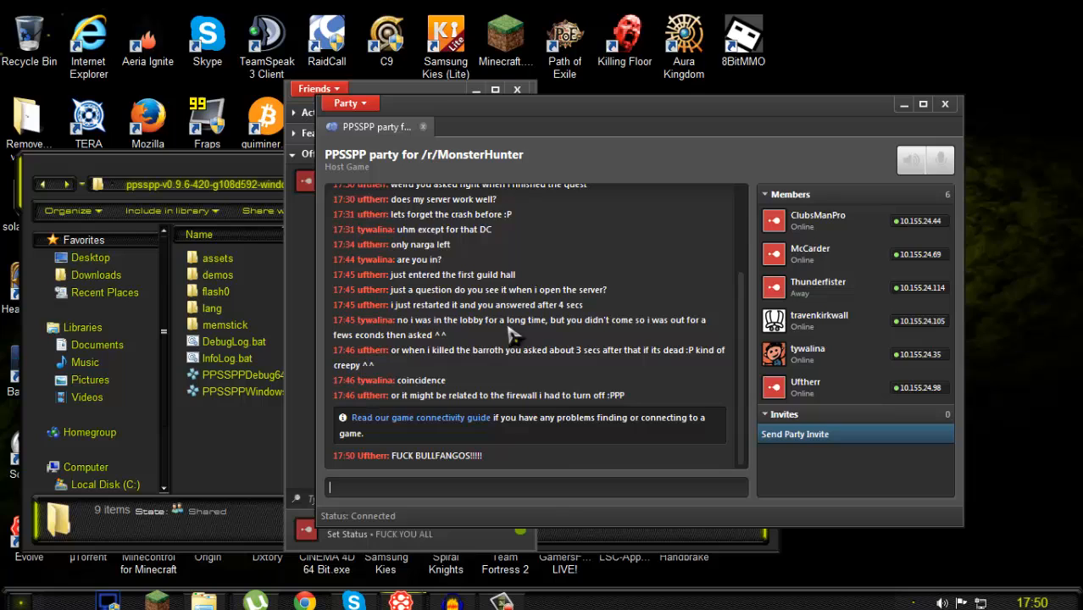
{"action": "mouse_move", "coordinate": [907, 223]}
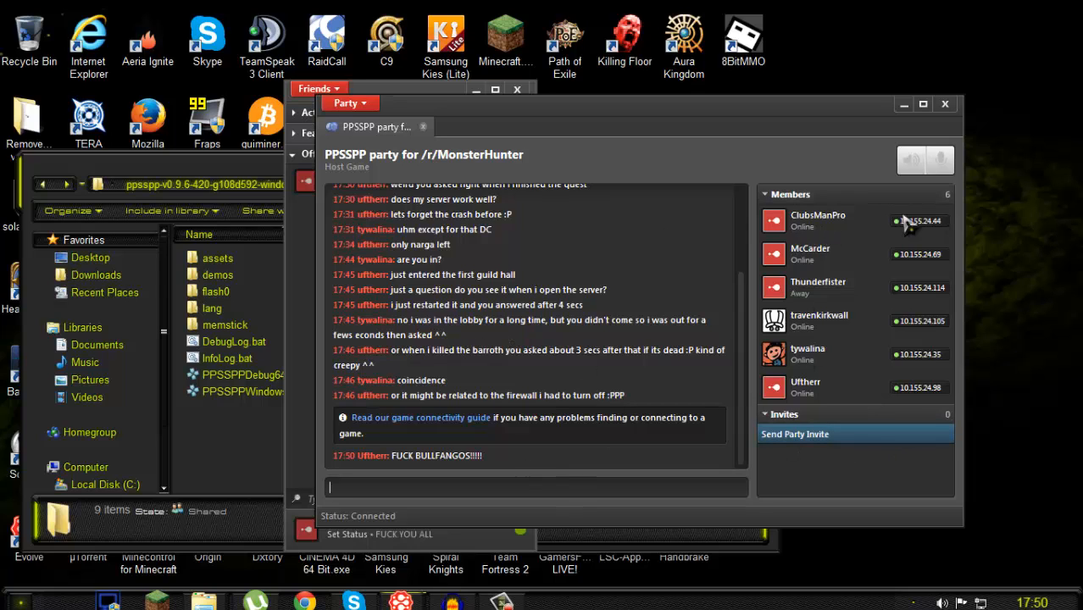
{"action": "left_click", "coordinate": [315, 89]}
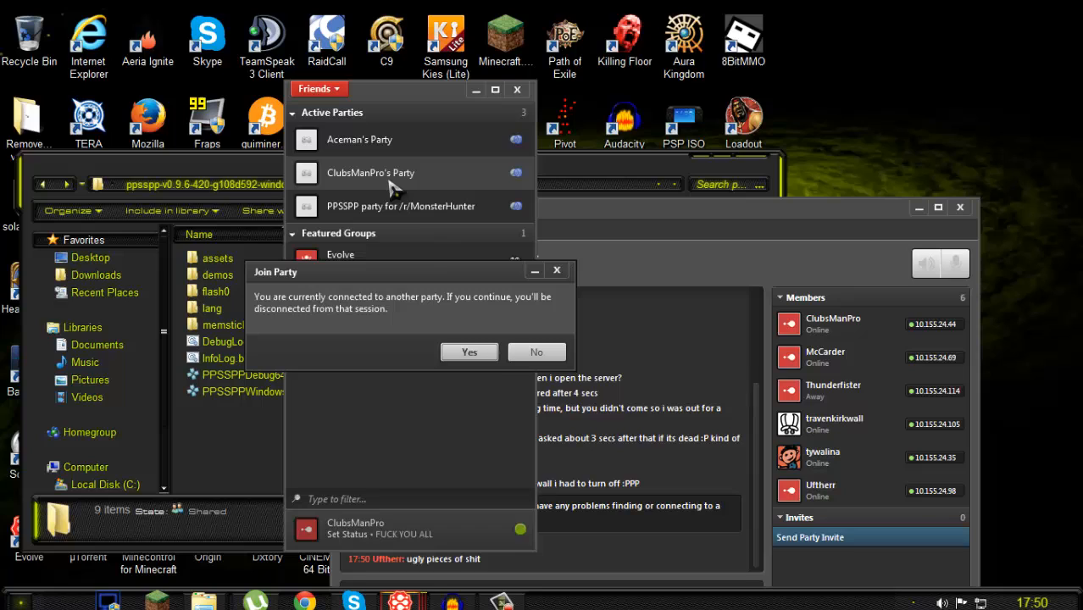
{"action": "left_click", "coordinate": [535, 351]}
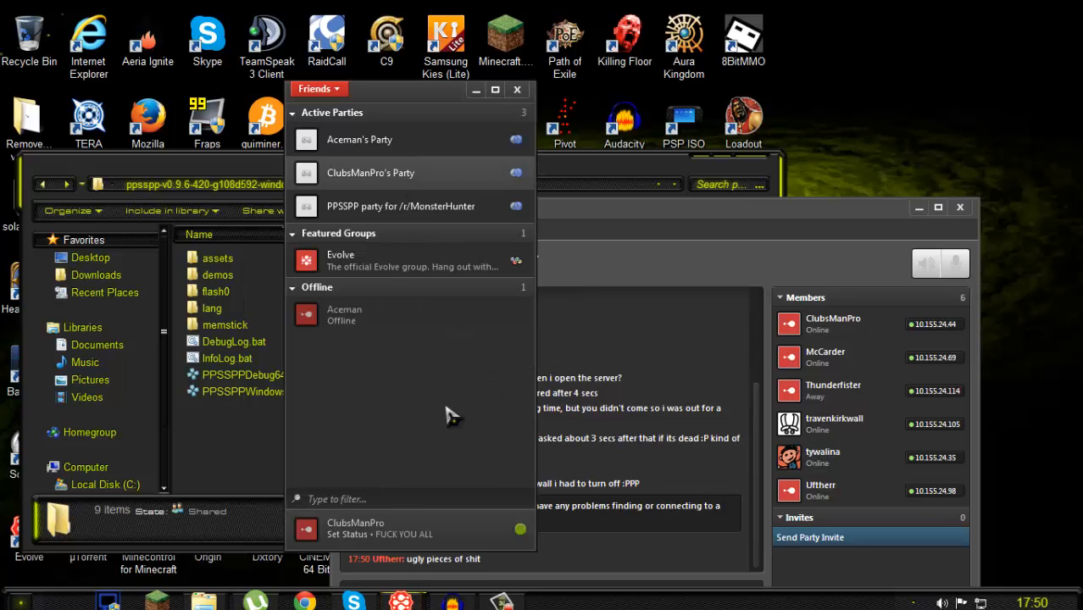
Step: Join ClubsManPro's Party, confirming leaving the old party
{"action": "right_click", "coordinate": [370, 173]}
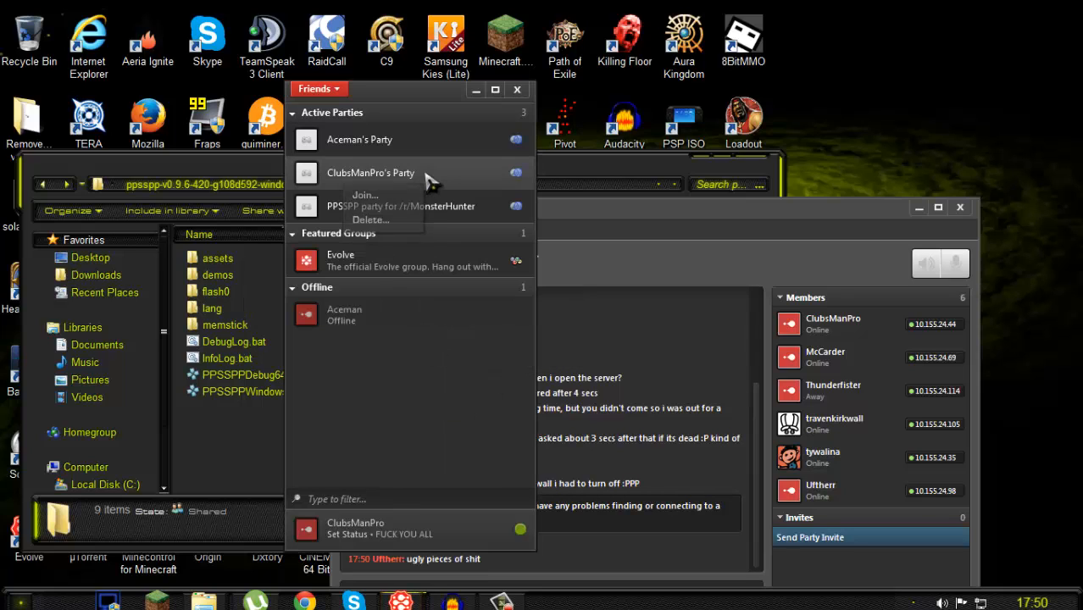
{"action": "left_click", "coordinate": [365, 195]}
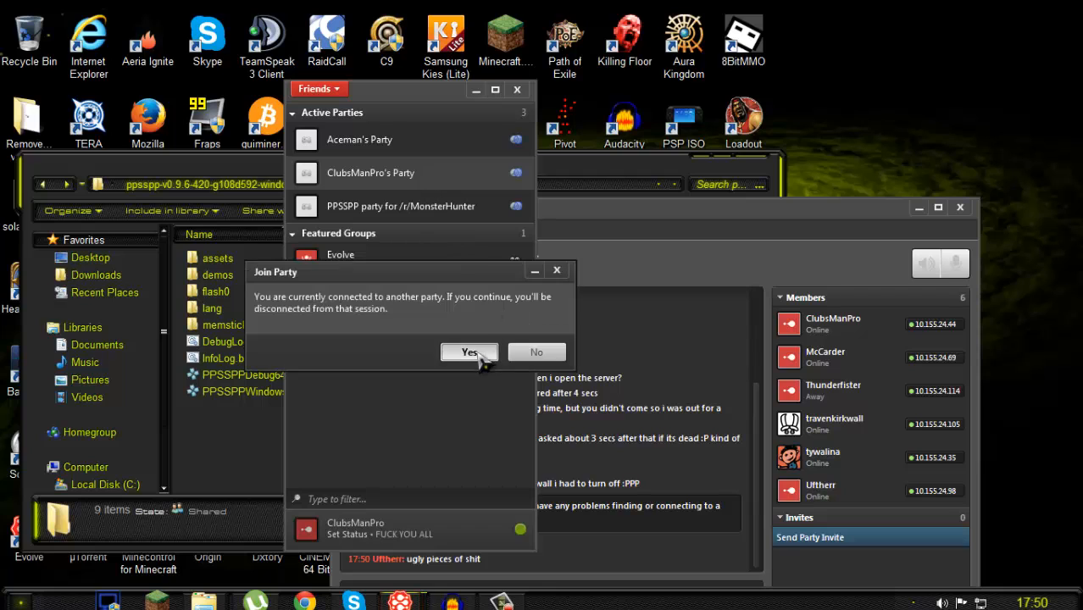
{"action": "left_click", "coordinate": [468, 351]}
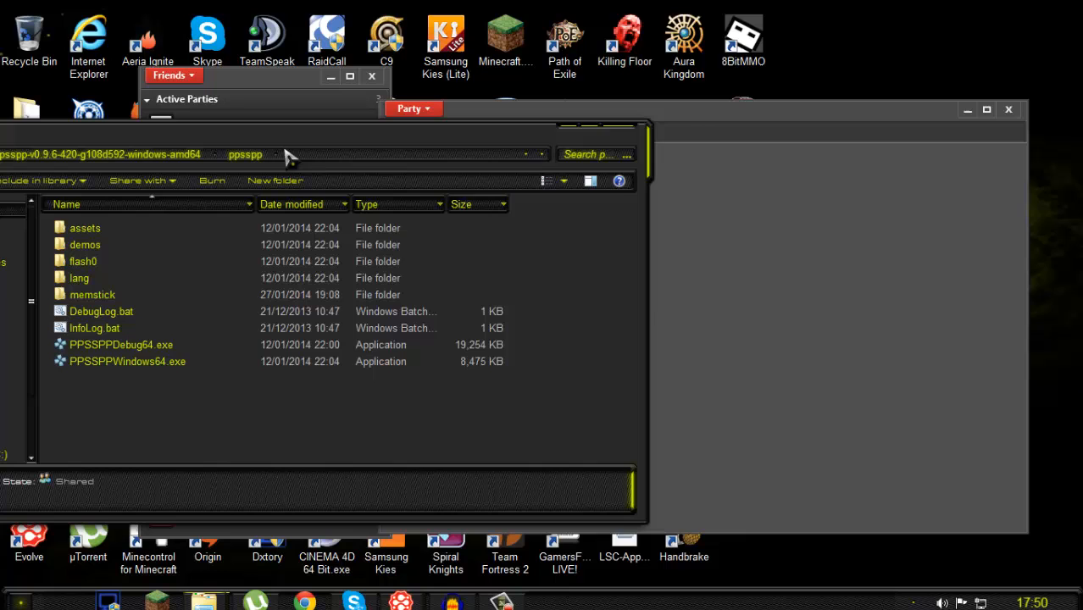
Step: Browse into memstick > PSP toward the SYSTEM folder holding ppsspp.ini
{"action": "left_click", "coordinate": [607, 100]}
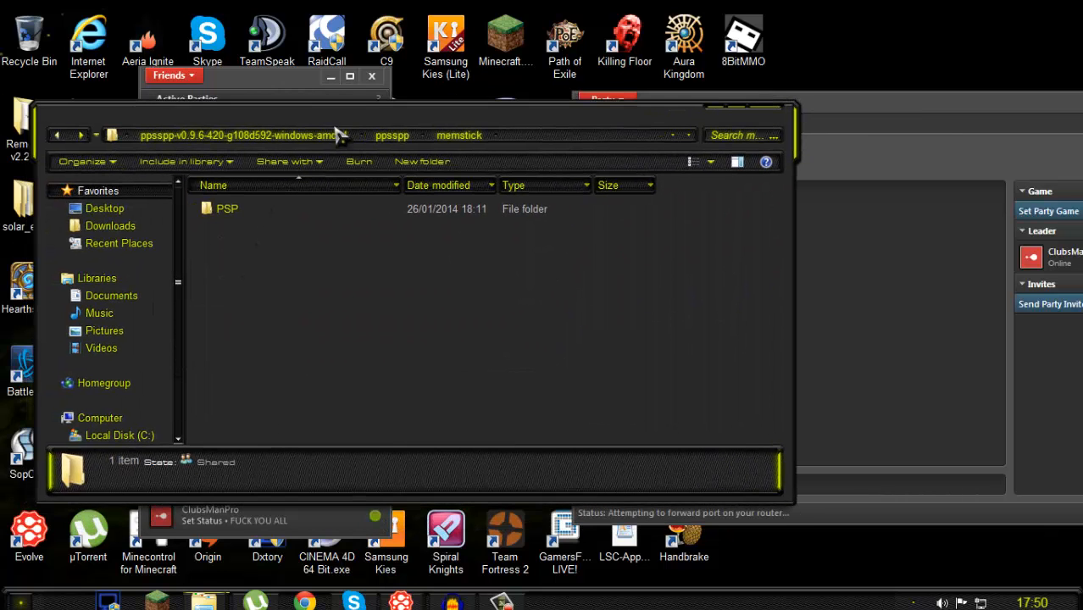
{"action": "double_click", "coordinate": [227, 208]}
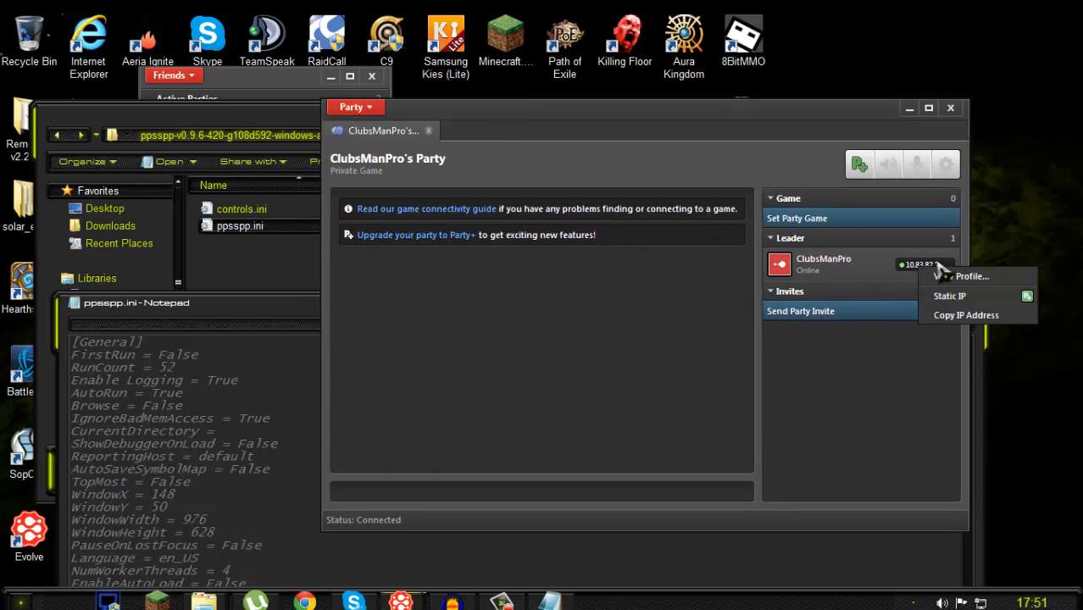
{"action": "mouse_move", "coordinate": [945, 284]}
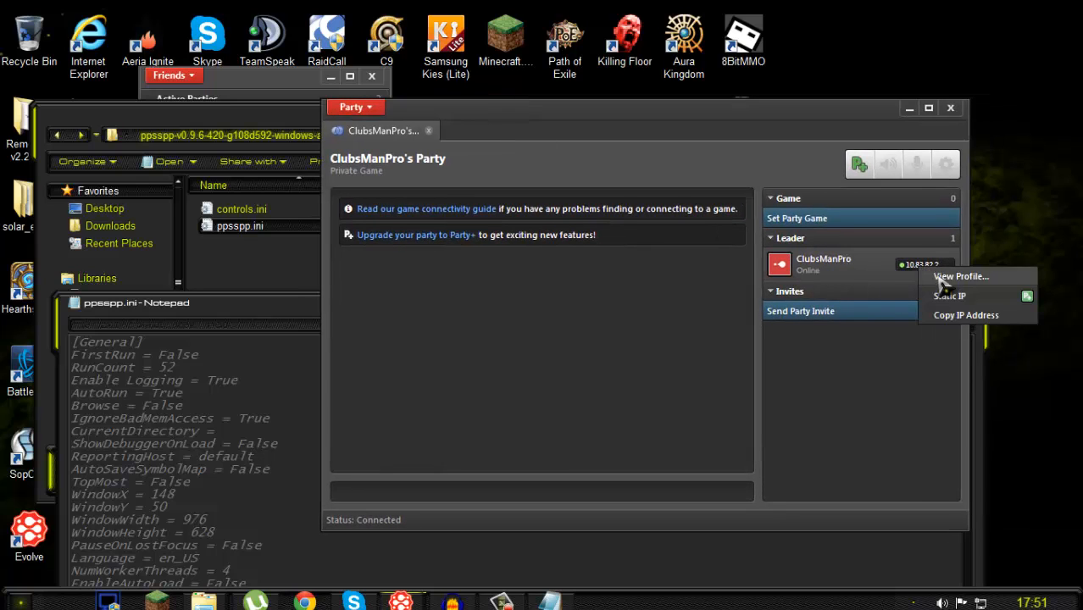
{"action": "mouse_move", "coordinate": [958, 332]}
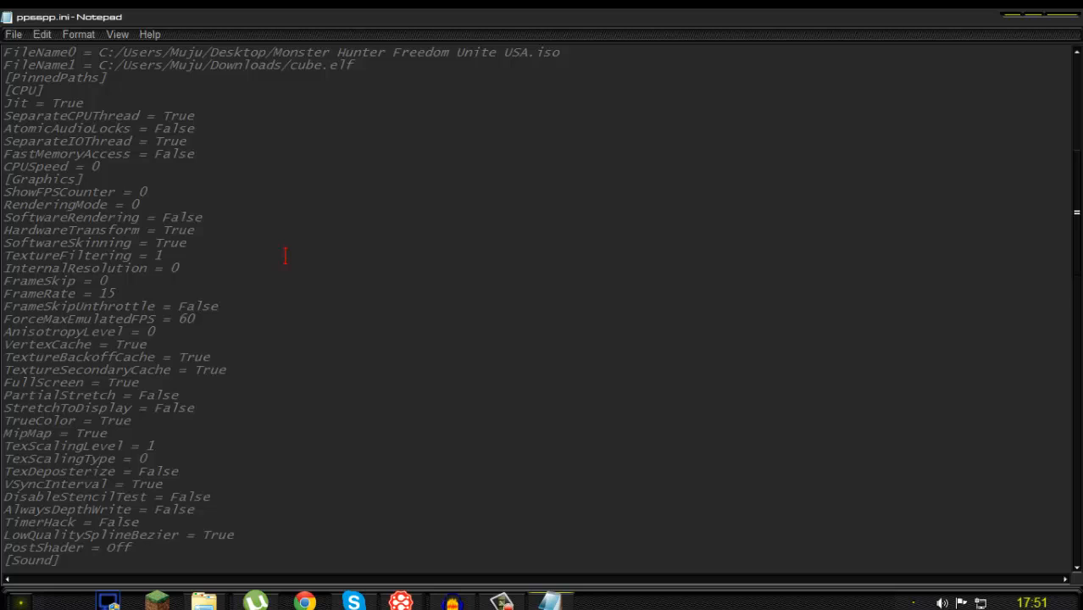
Step: Scroll through ppsspp.ini's CPU, Graphics, Sound and Control settings
{"action": "scroll", "scroll_direction": "down", "scroll_amount": 3}
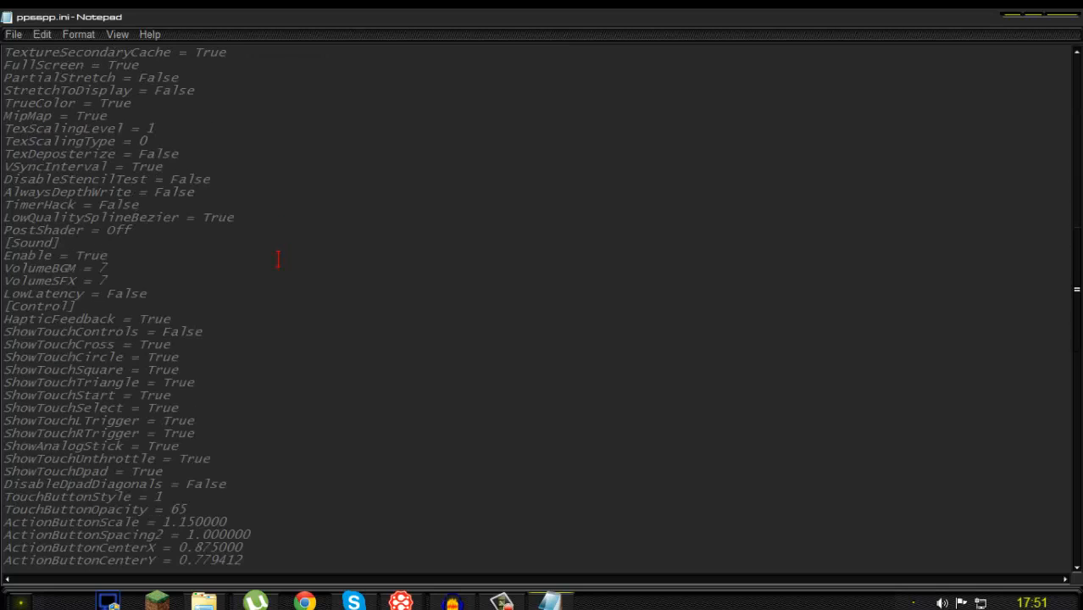
{"action": "scroll", "scroll_direction": "down", "scroll_amount": 3}
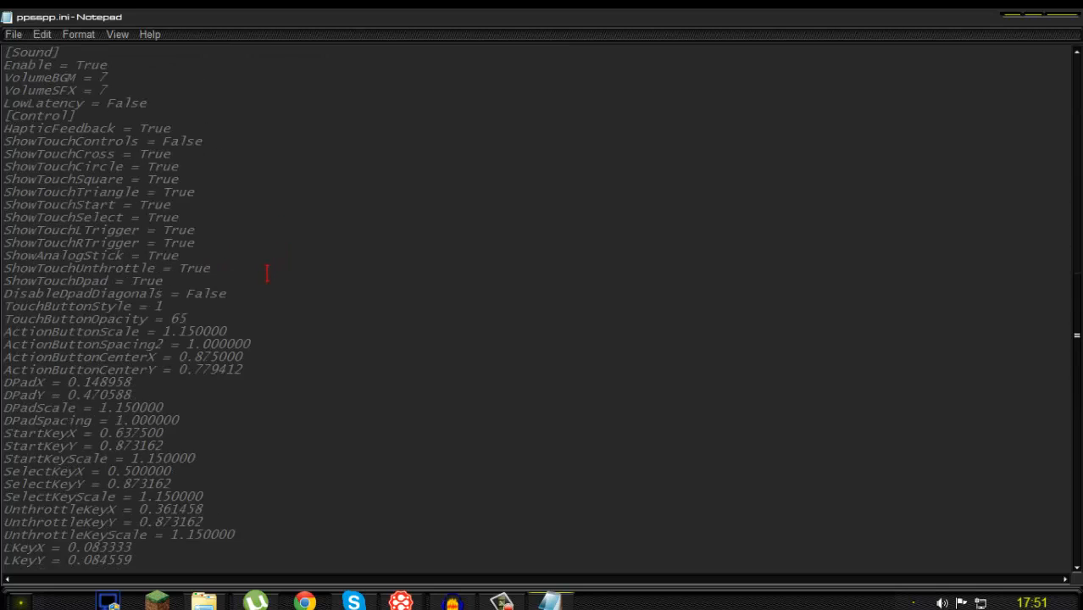
{"action": "scroll", "scroll_direction": "down", "scroll_amount": 3}
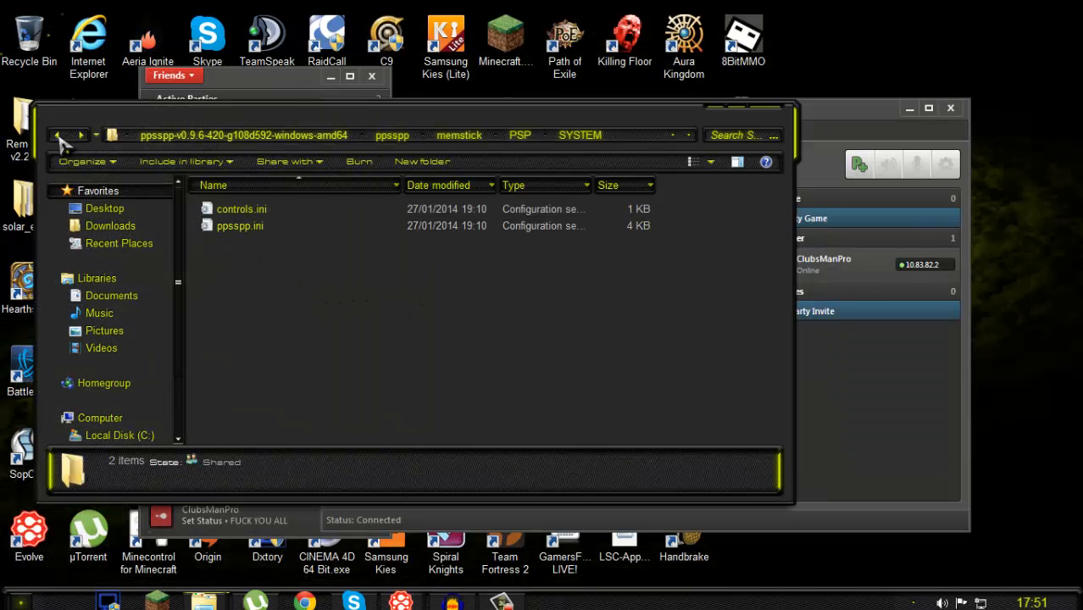
{"action": "double_click", "coordinate": [240, 225]}
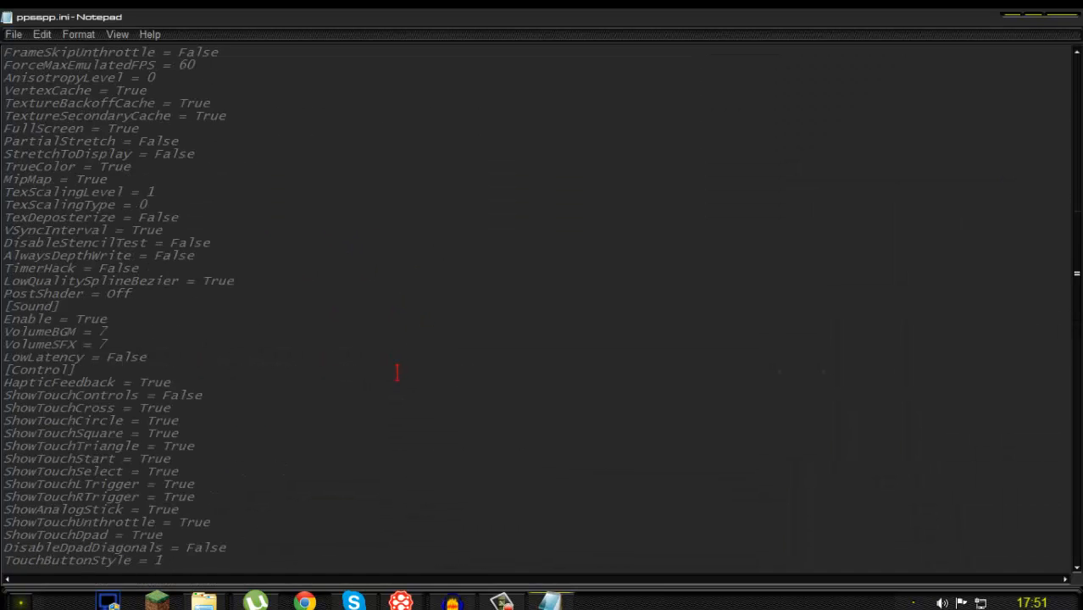
{"action": "scroll", "scroll_direction": "down", "scroll_amount": 3}
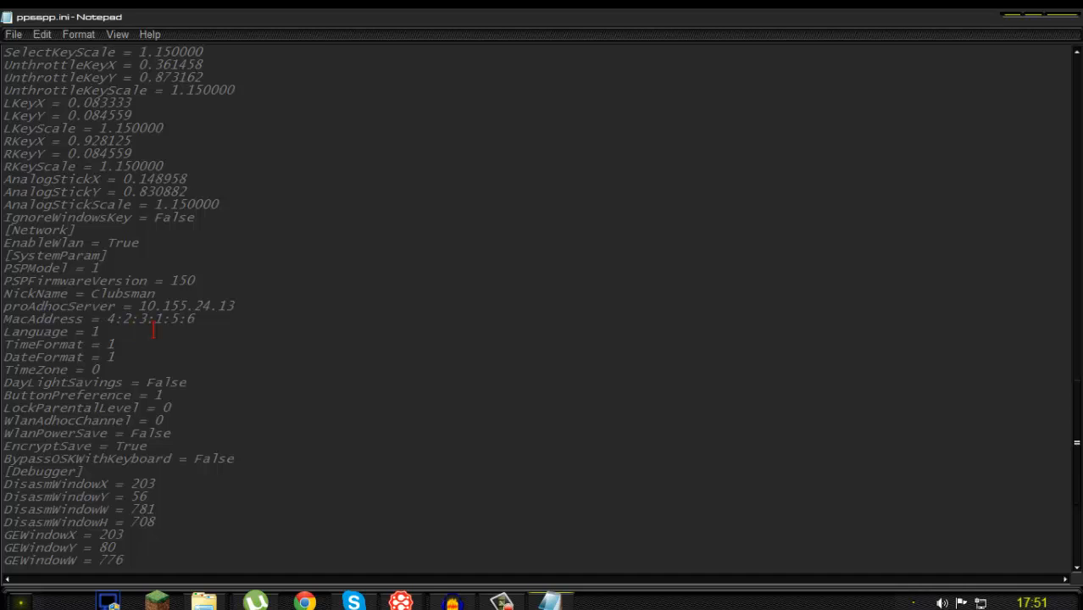
{"action": "mouse_move", "coordinate": [168, 581]}
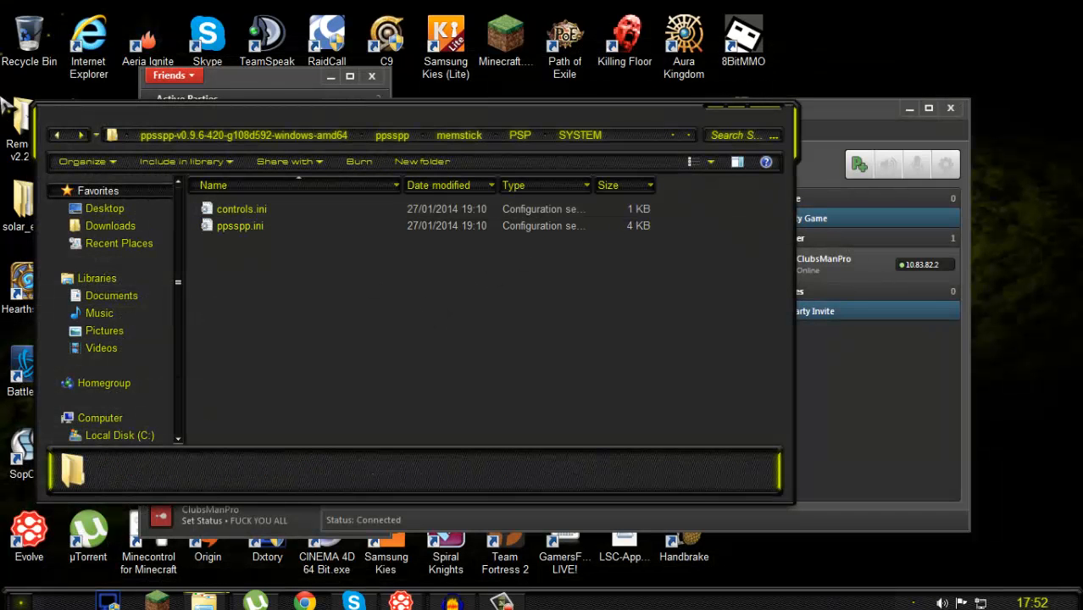
Step: Close the file browser and Start menu, then enter the Stuff folder from the desktop
{"action": "left_click", "coordinate": [519, 136]}
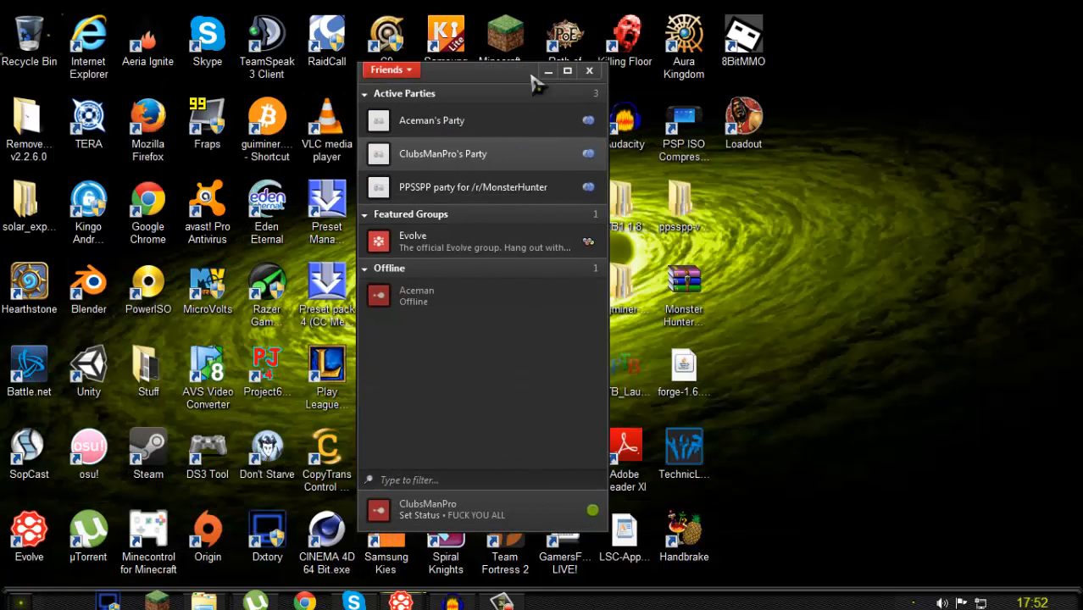
{"action": "left_click", "coordinate": [18, 600]}
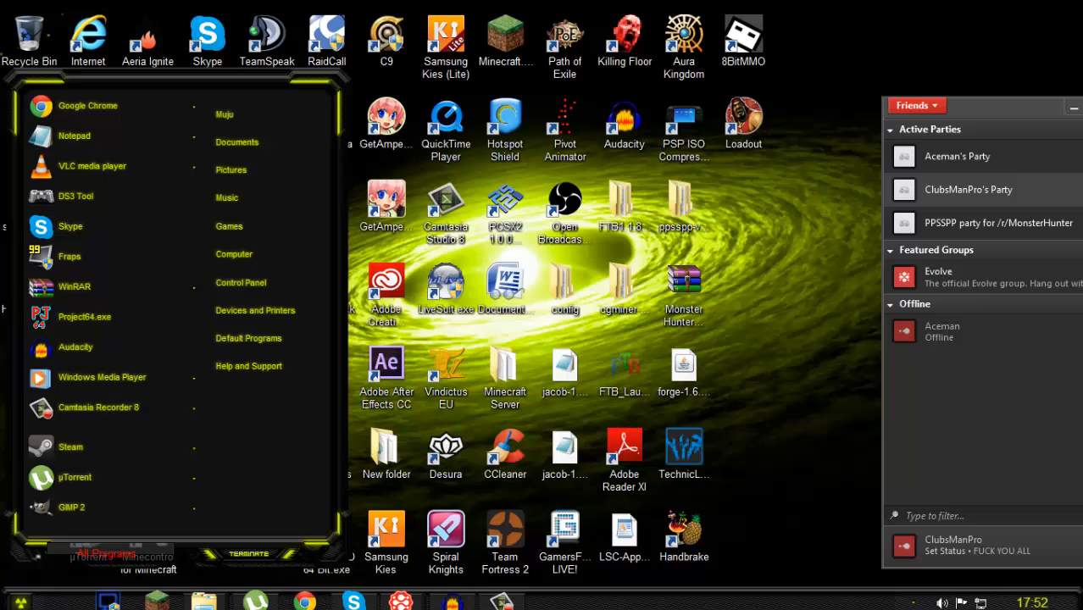
{"action": "mouse_move", "coordinate": [102, 539]}
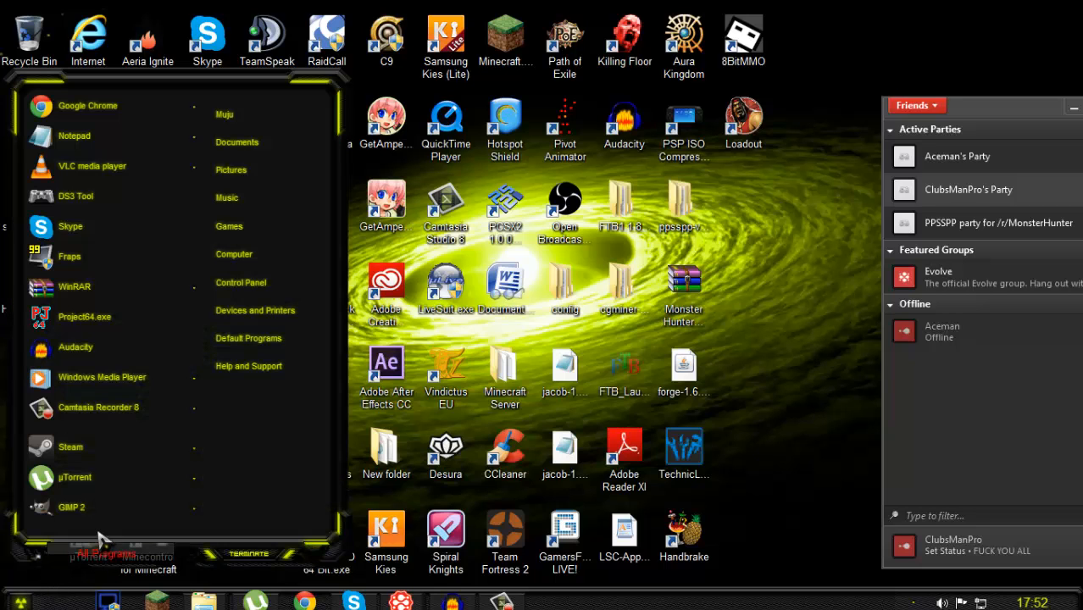
{"action": "left_click", "coordinate": [105, 554]}
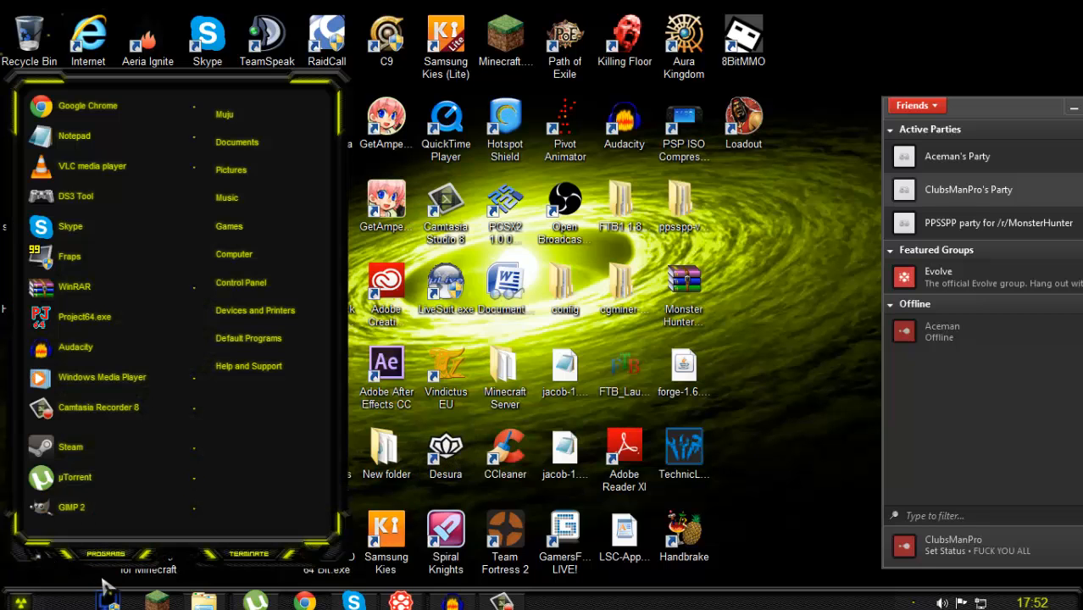
{"action": "mouse_move", "coordinate": [613, 285]}
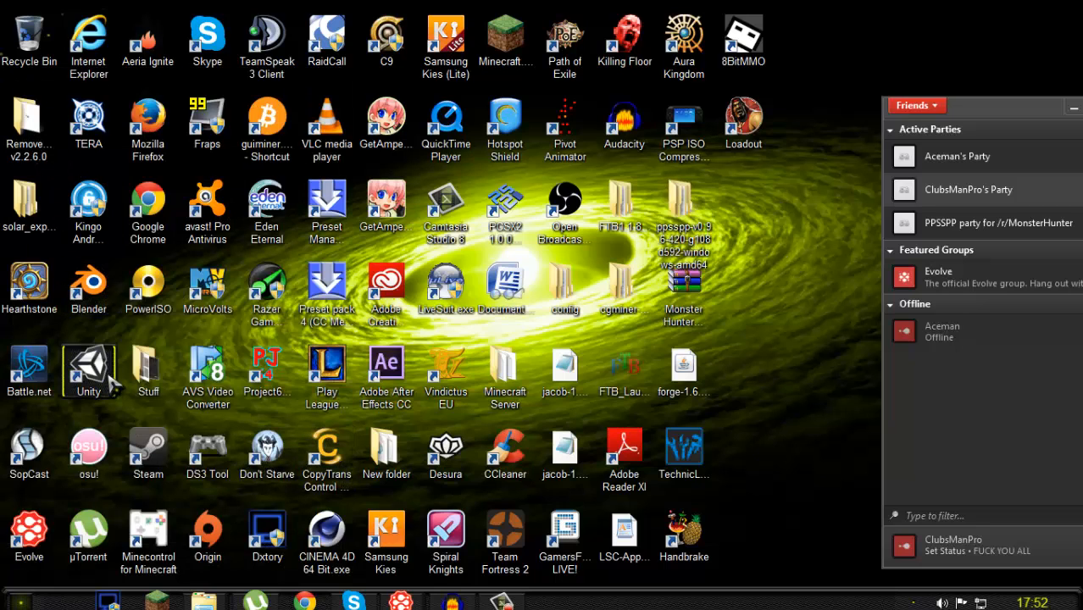
{"action": "double_click", "coordinate": [148, 370]}
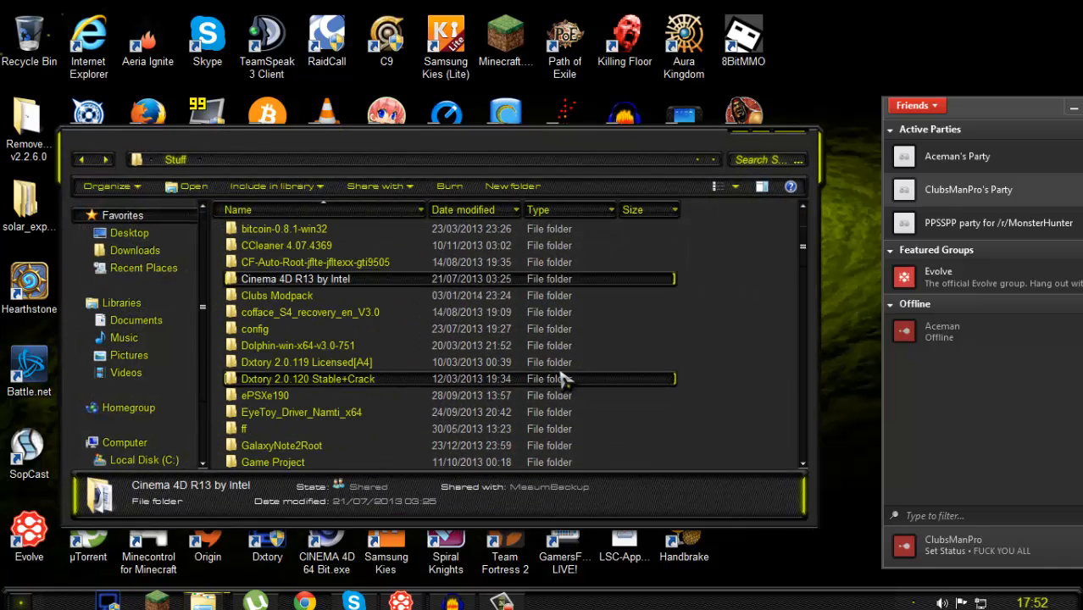
Step: Run AdhocSever.exe from Stuff > AdhocServerWindows > AdhocServerProOnline, listening on TCP 27312
{"action": "scroll", "scroll_direction": "up", "scroll_amount": 3}
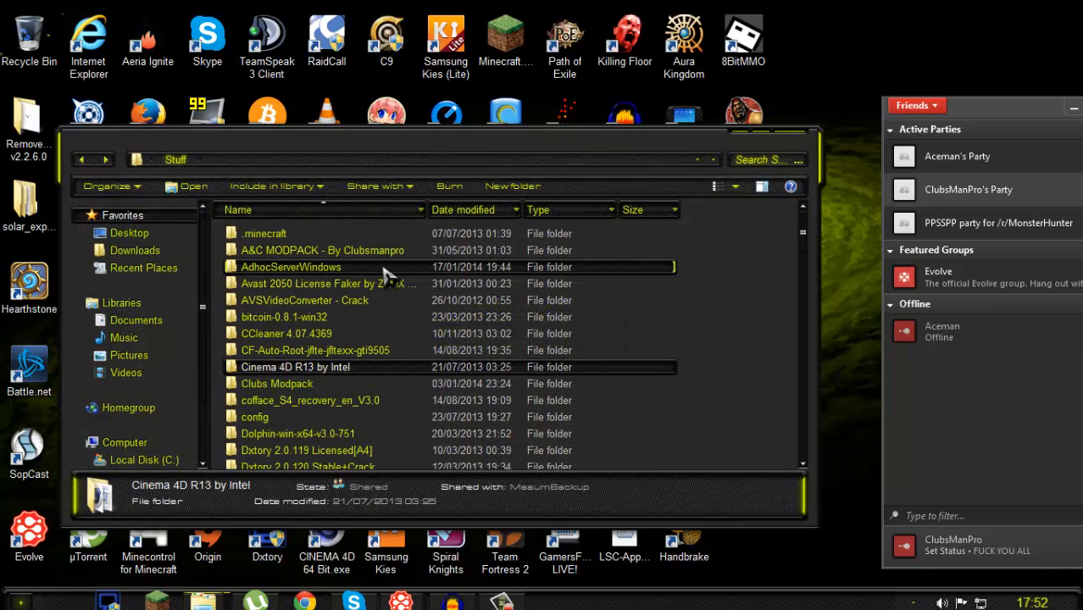
{"action": "left_click", "coordinate": [291, 268]}
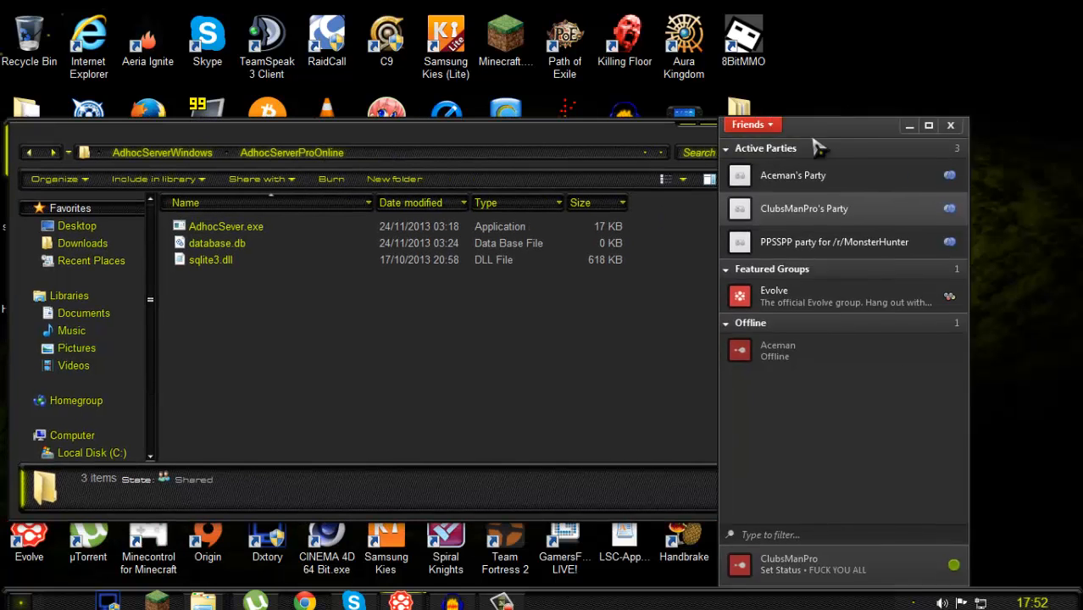
{"action": "left_click", "coordinate": [950, 125]}
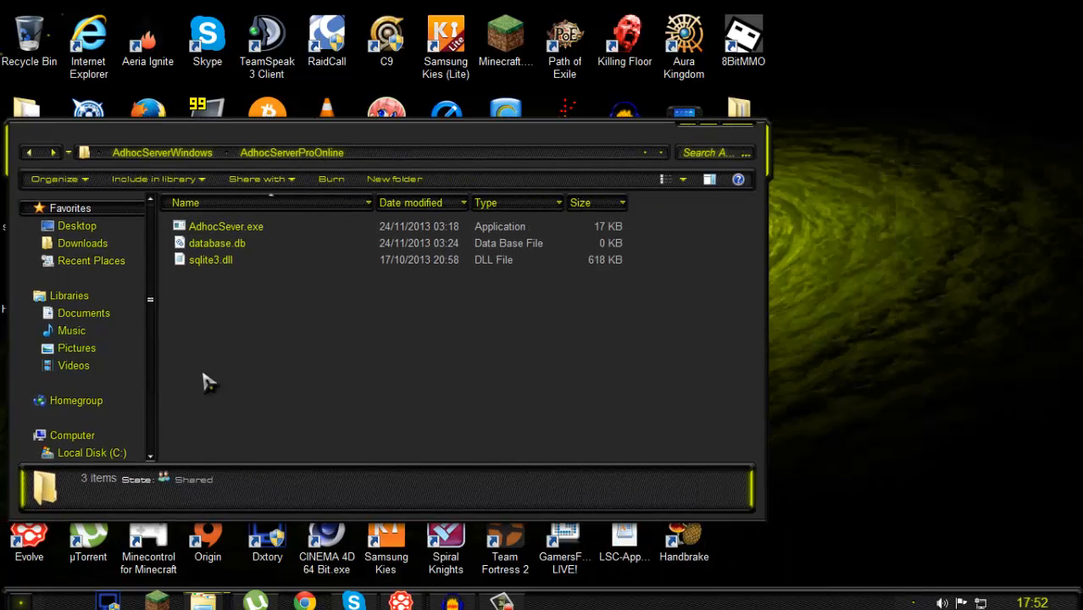
{"action": "left_click", "coordinate": [217, 244]}
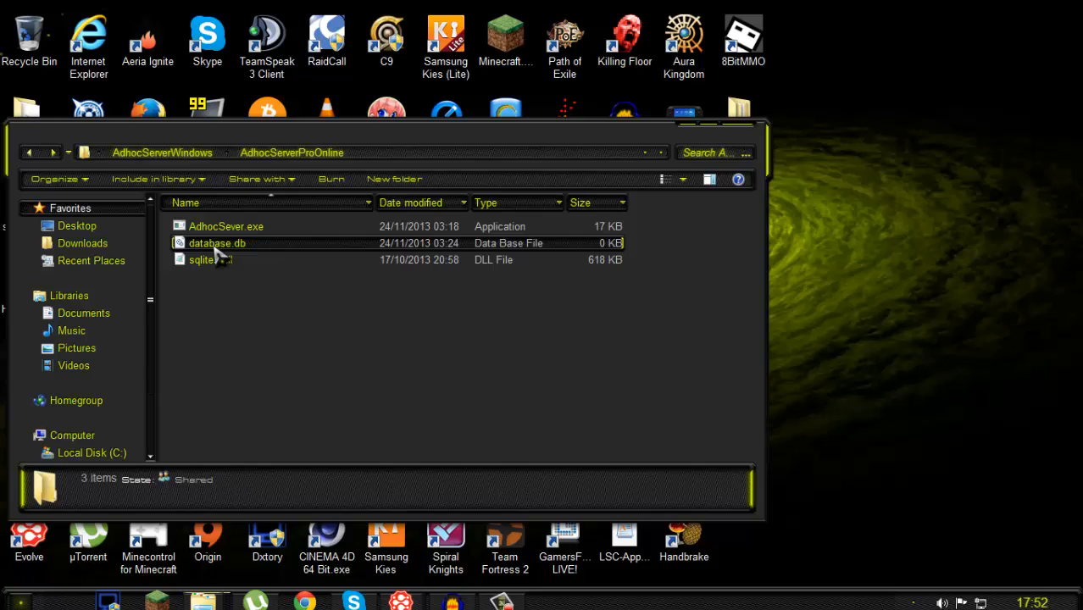
{"action": "left_click", "coordinate": [225, 227]}
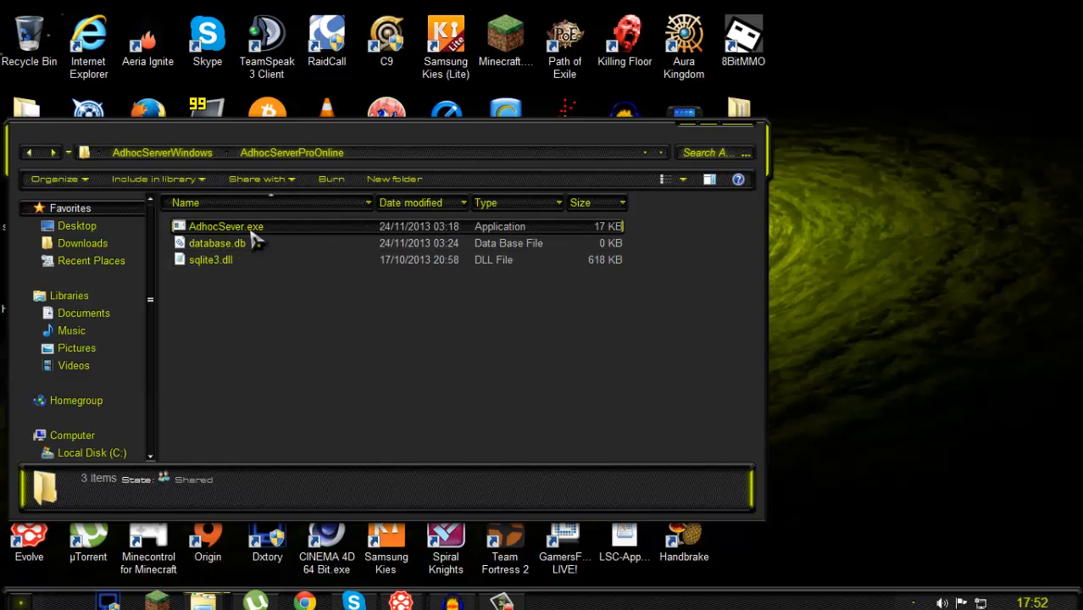
{"action": "double_click", "coordinate": [225, 227]}
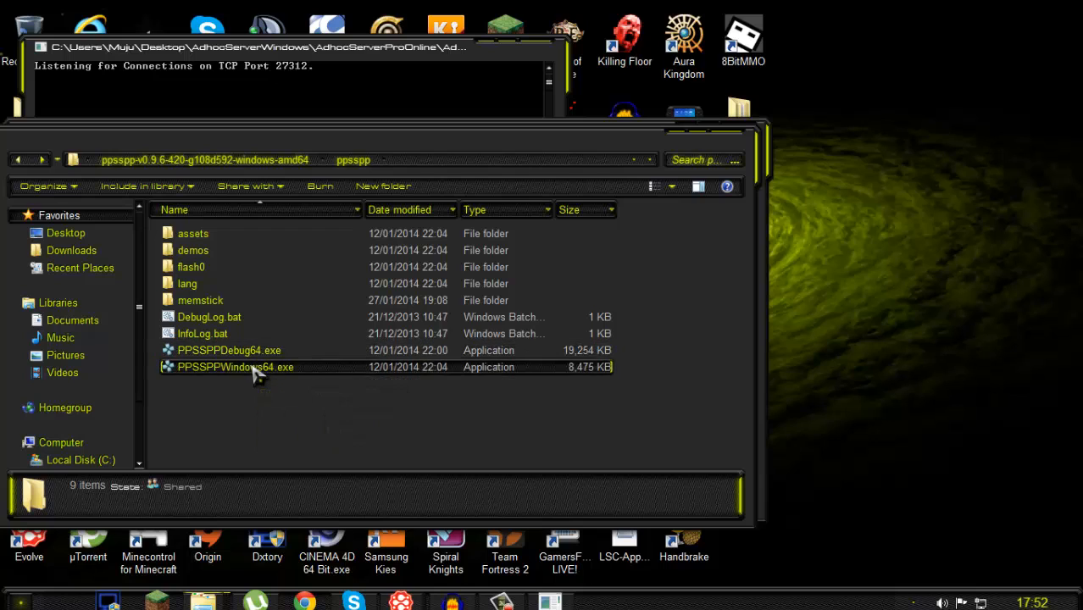
Step: Launch PPSSPPWindows64.exe and back out of Settings to the main menu
{"action": "double_click", "coordinate": [234, 366]}
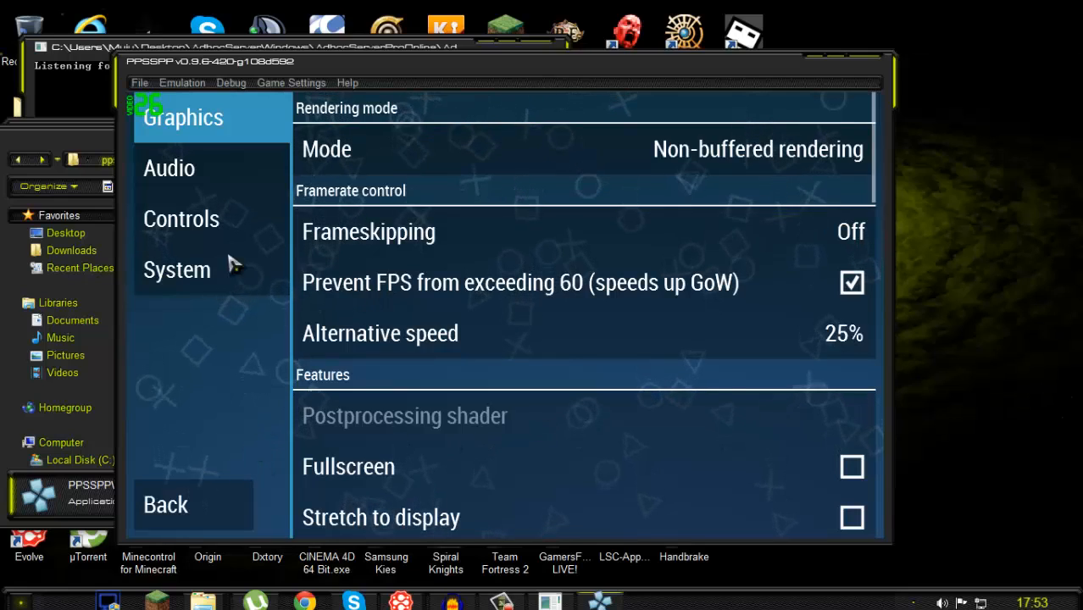
{"action": "mouse_move", "coordinate": [352, 76]}
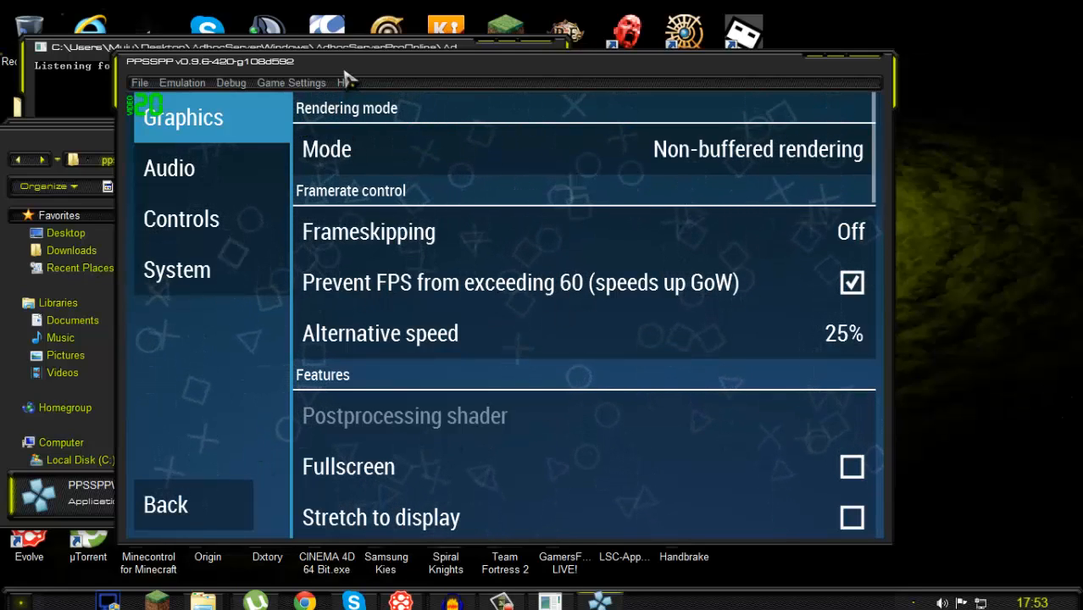
{"action": "left_click", "coordinate": [166, 505]}
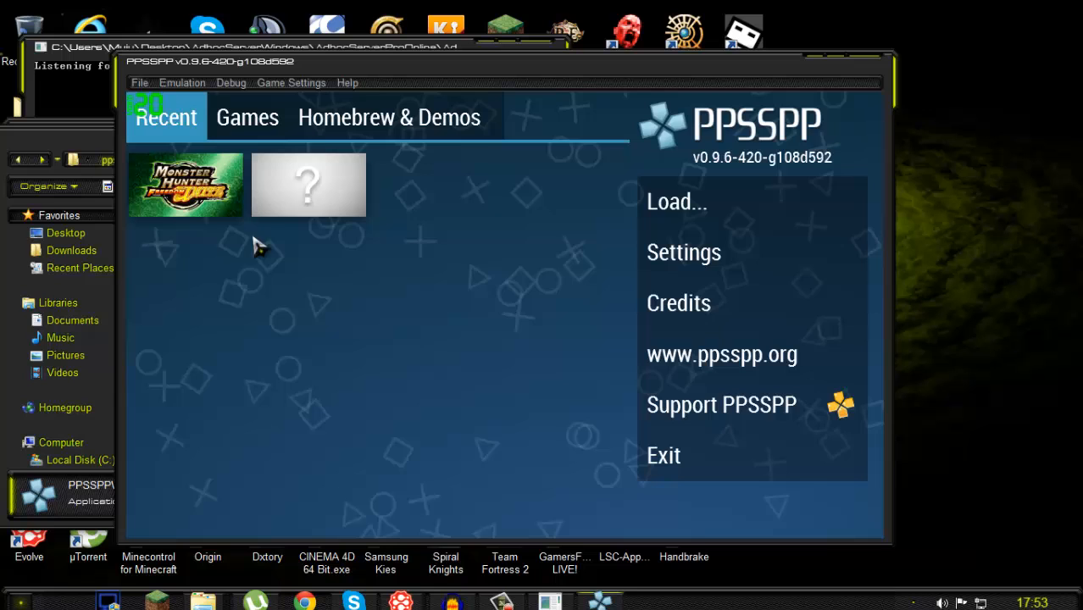
{"action": "mouse_move", "coordinate": [398, 403]}
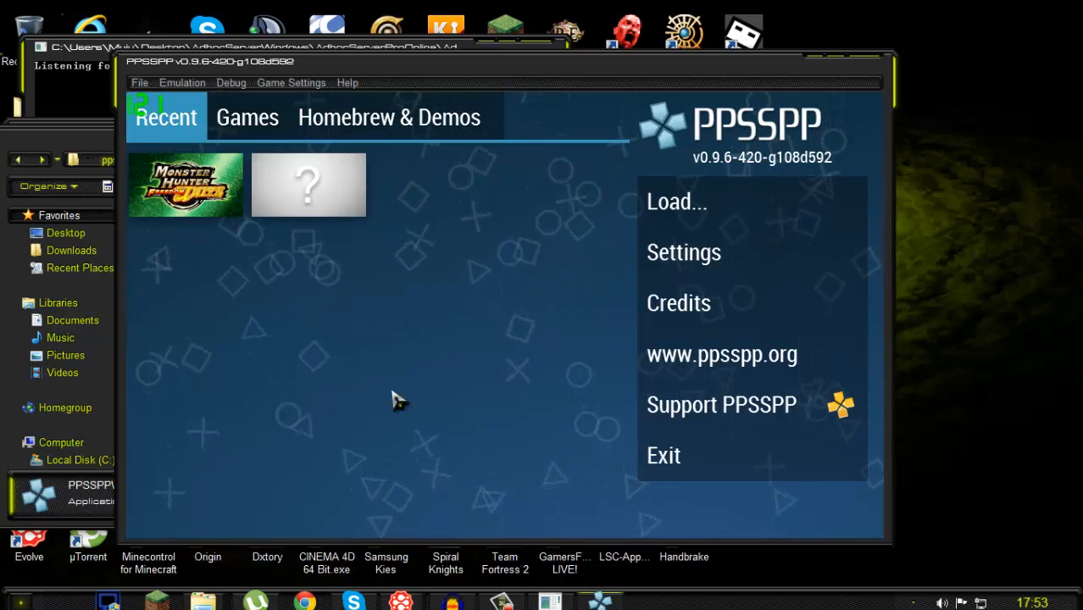
{"action": "mouse_move", "coordinate": [746, 81]}
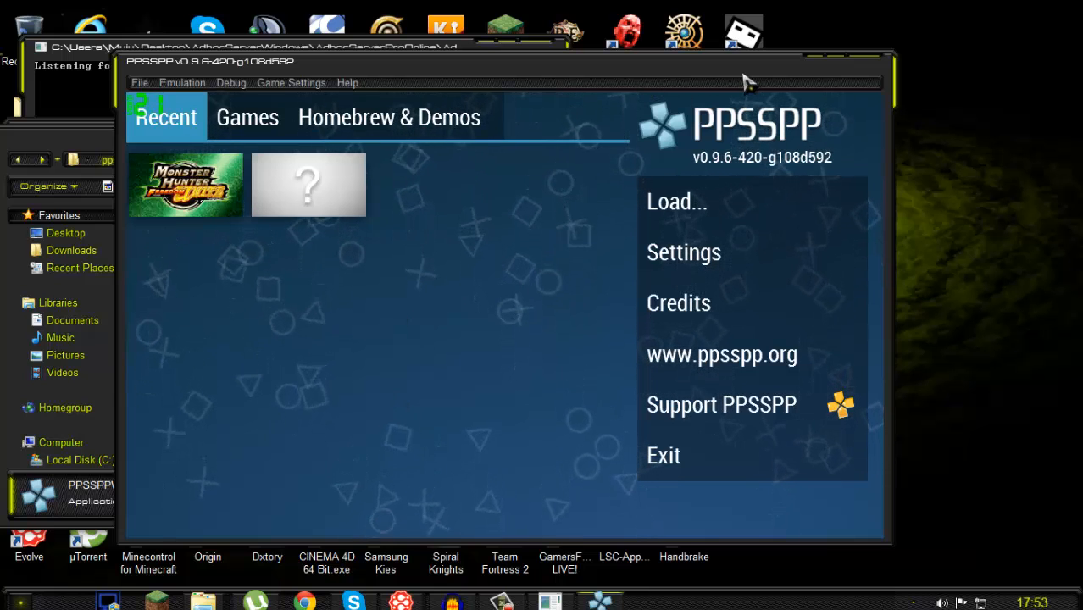
{"action": "mouse_move", "coordinate": [320, 369]}
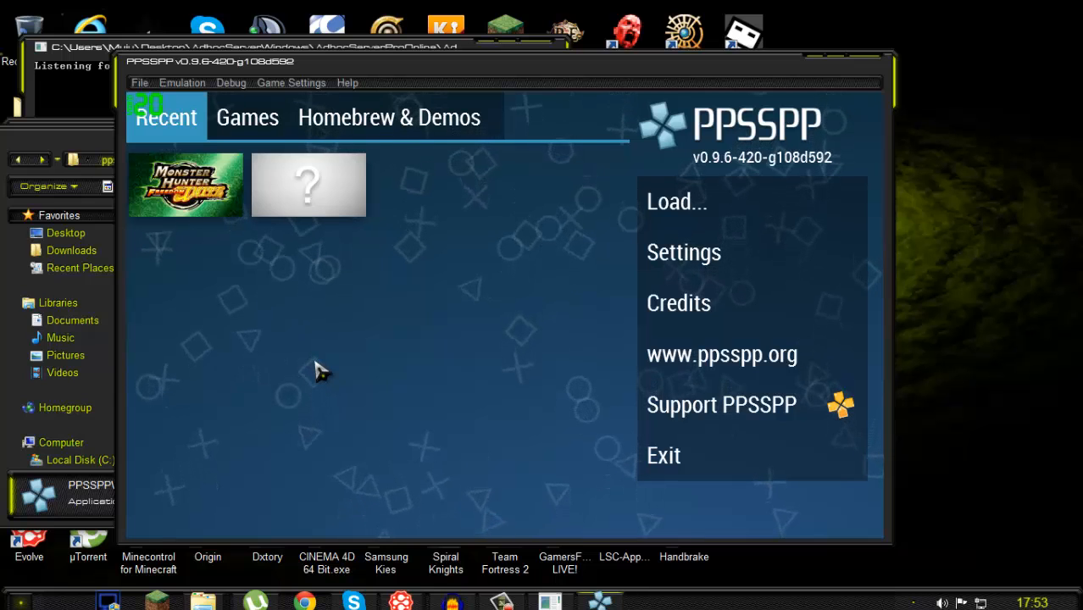
{"action": "mouse_move", "coordinate": [279, 351]}
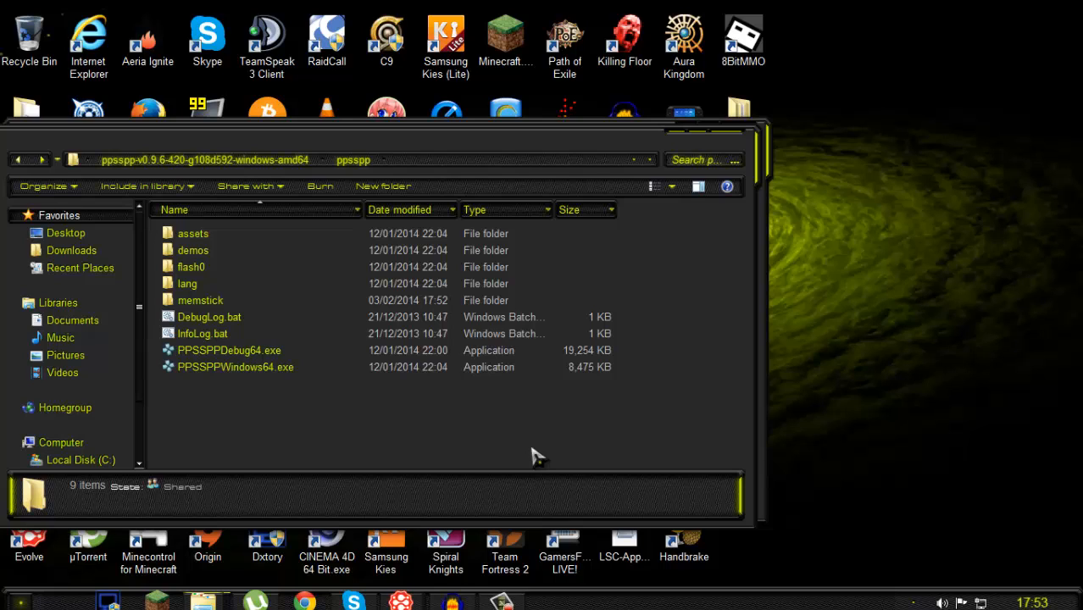
{"action": "mouse_move", "coordinate": [588, 495]}
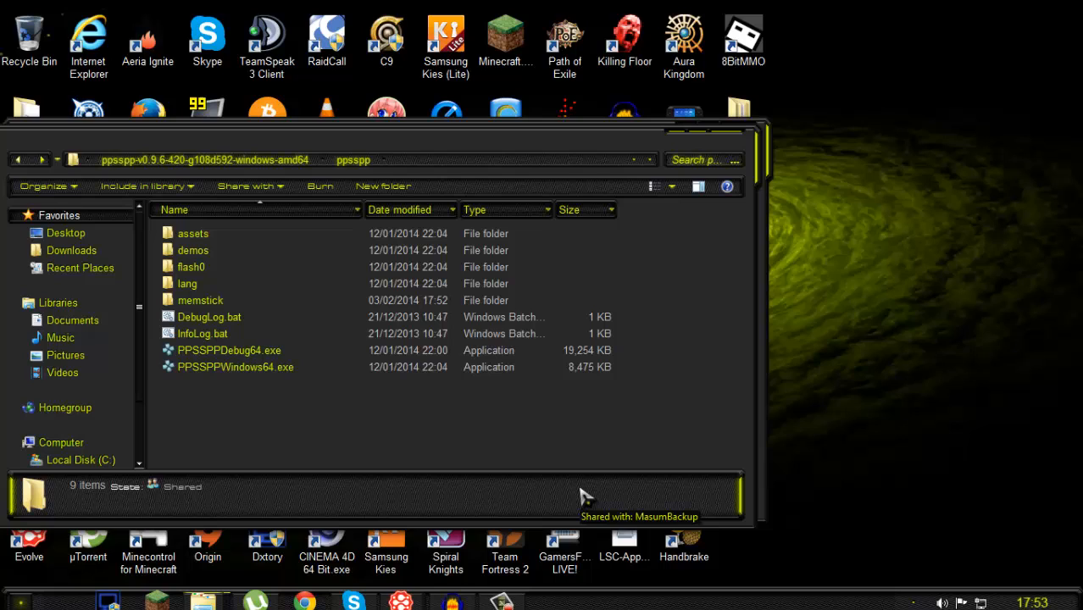
{"action": "mouse_move", "coordinate": [576, 490]}
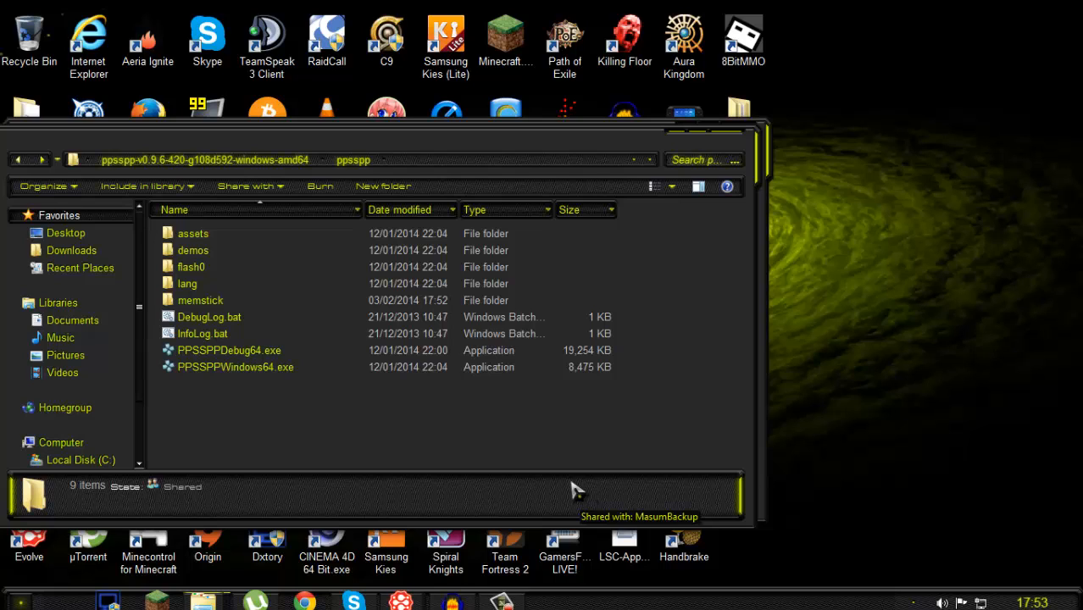
{"action": "mouse_move", "coordinate": [262, 436]}
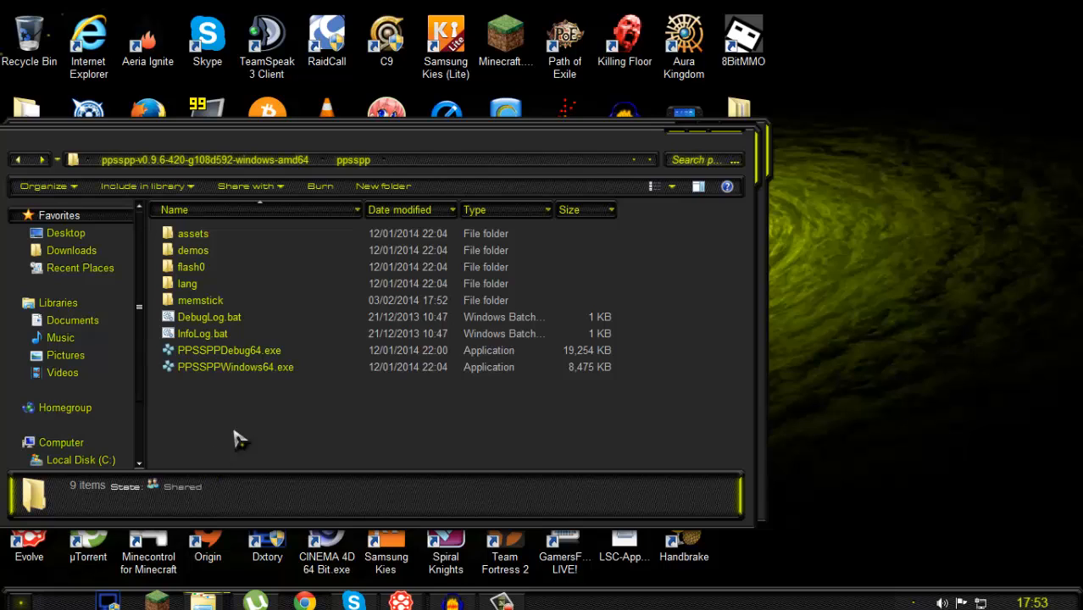
{"action": "mouse_move", "coordinate": [271, 431]}
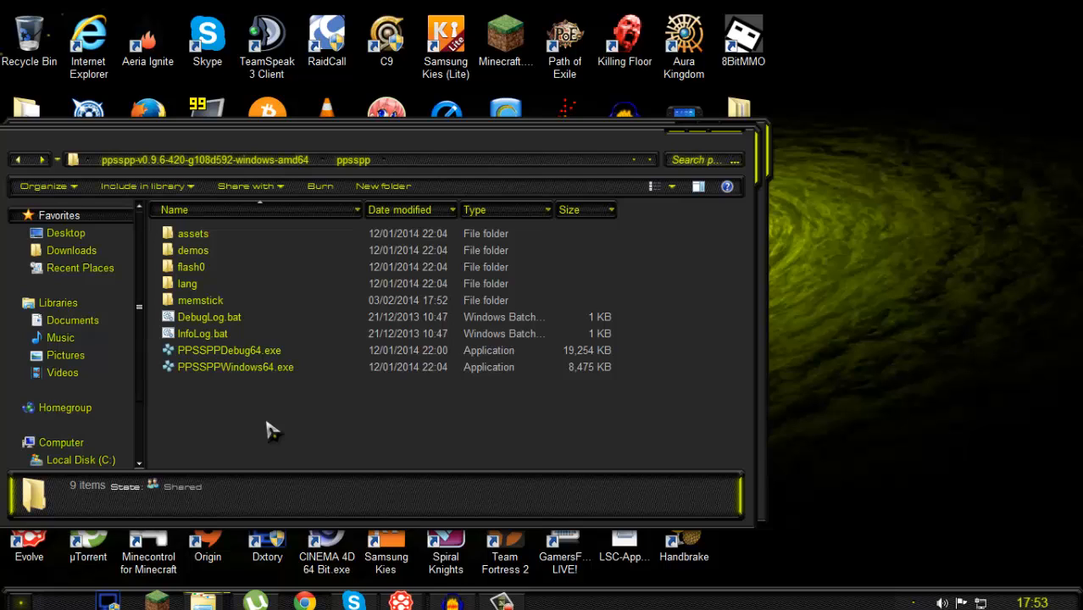
{"action": "mouse_move", "coordinate": [783, 110]}
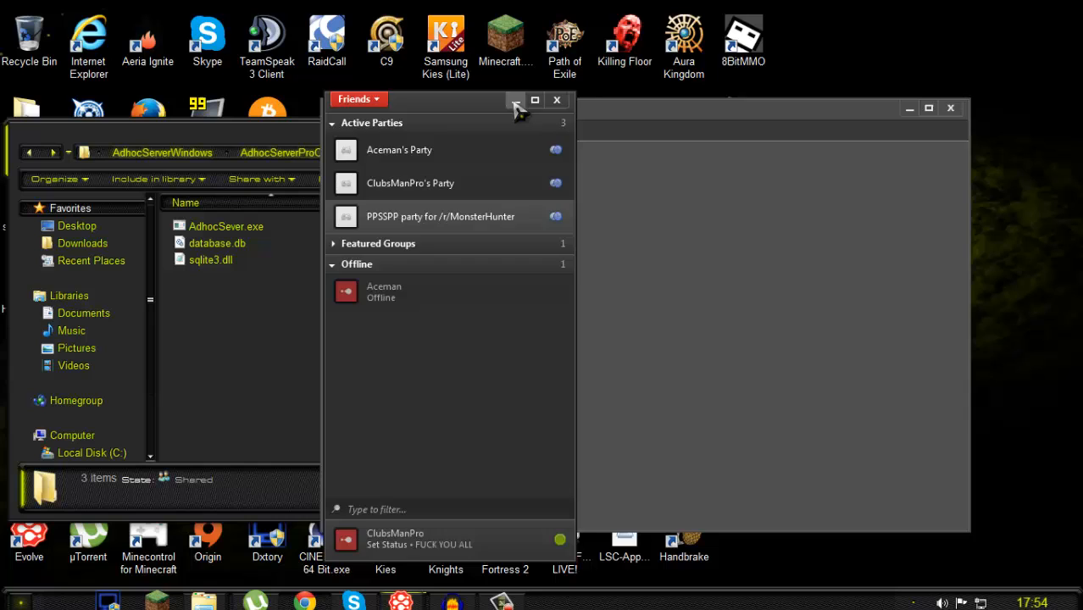
Step: Show the PPSSPP party for /r/MonsterHunter with its chat and member IPs
{"action": "left_click", "coordinate": [441, 217]}
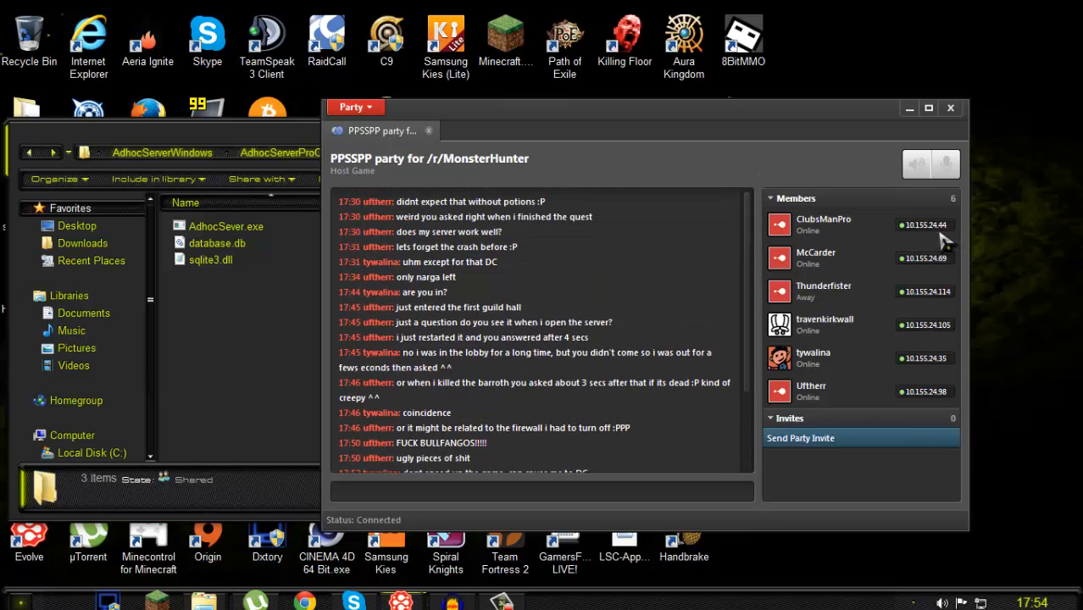
{"action": "mouse_move", "coordinate": [929, 331]}
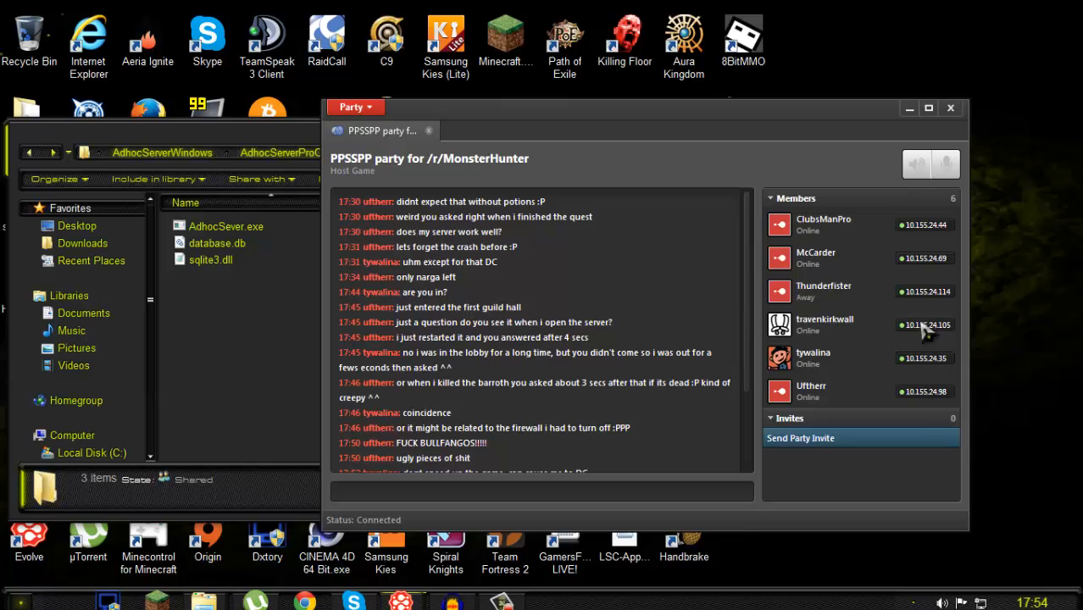
{"action": "mouse_move", "coordinate": [580, 295]}
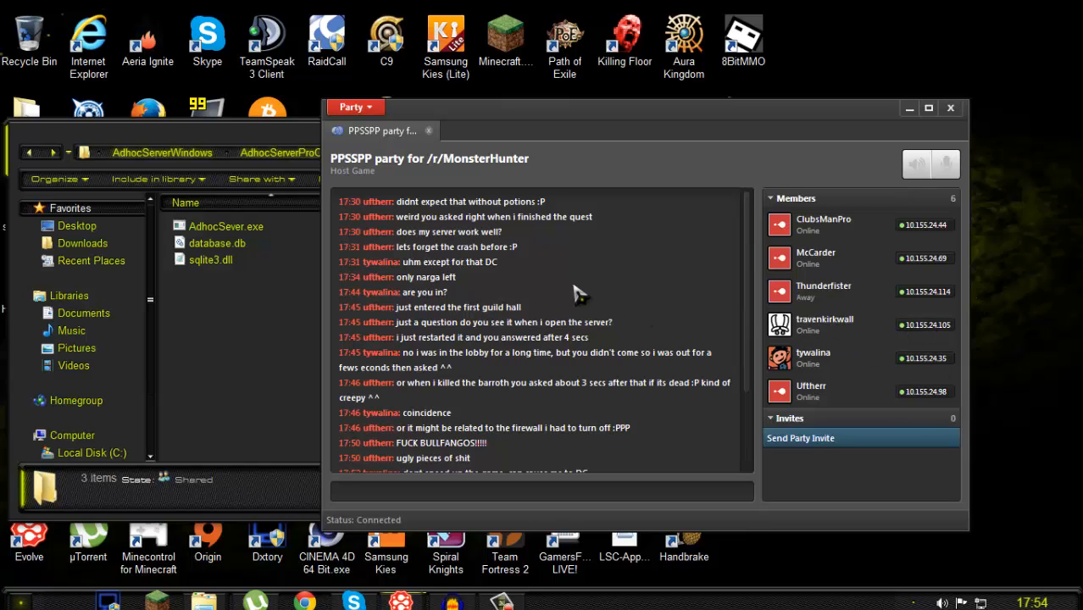
{"action": "scroll", "scroll_direction": "down", "scroll_amount": 3}
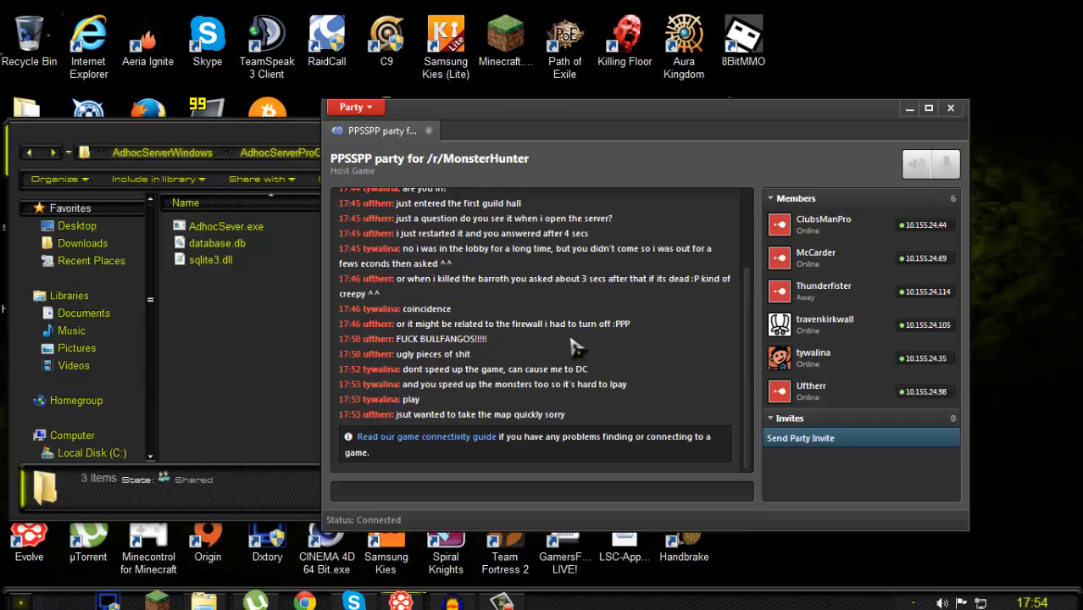
{"action": "mouse_move", "coordinate": [569, 371]}
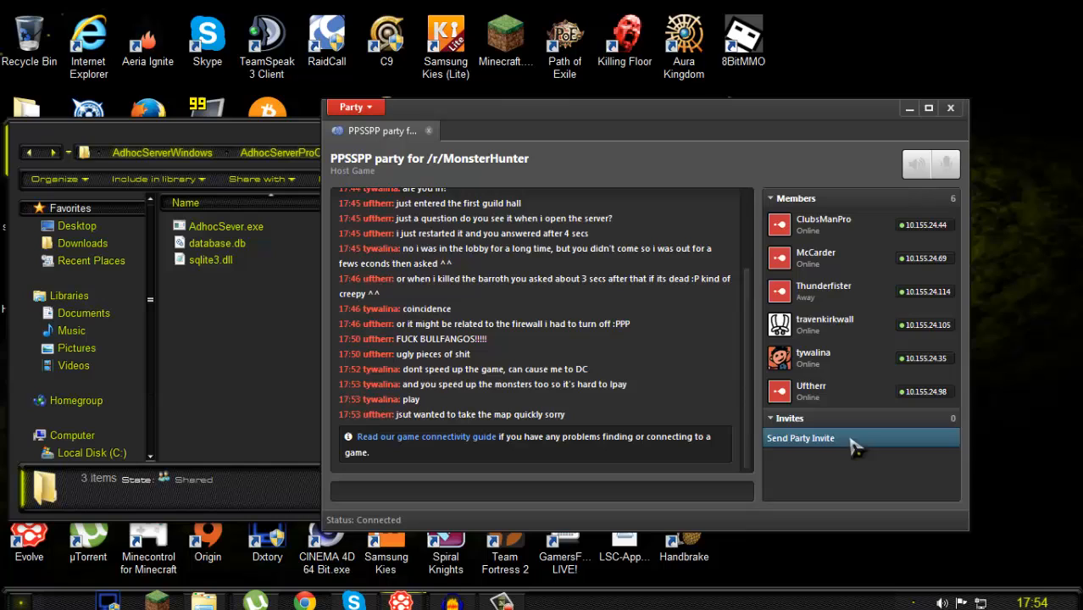
{"action": "mouse_move", "coordinate": [902, 207]}
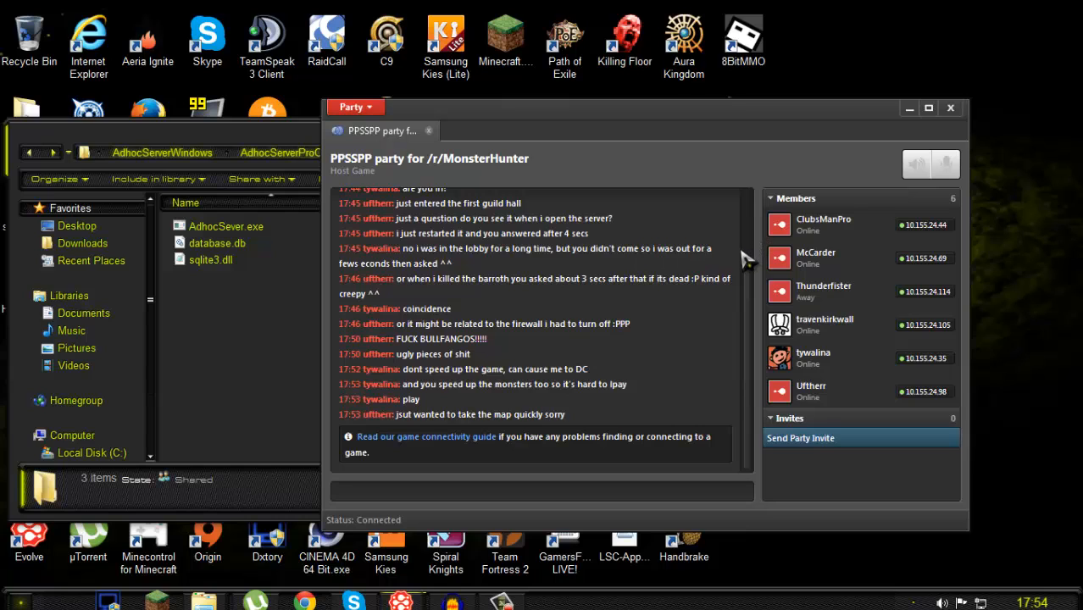
{"action": "mouse_move", "coordinate": [759, 284]}
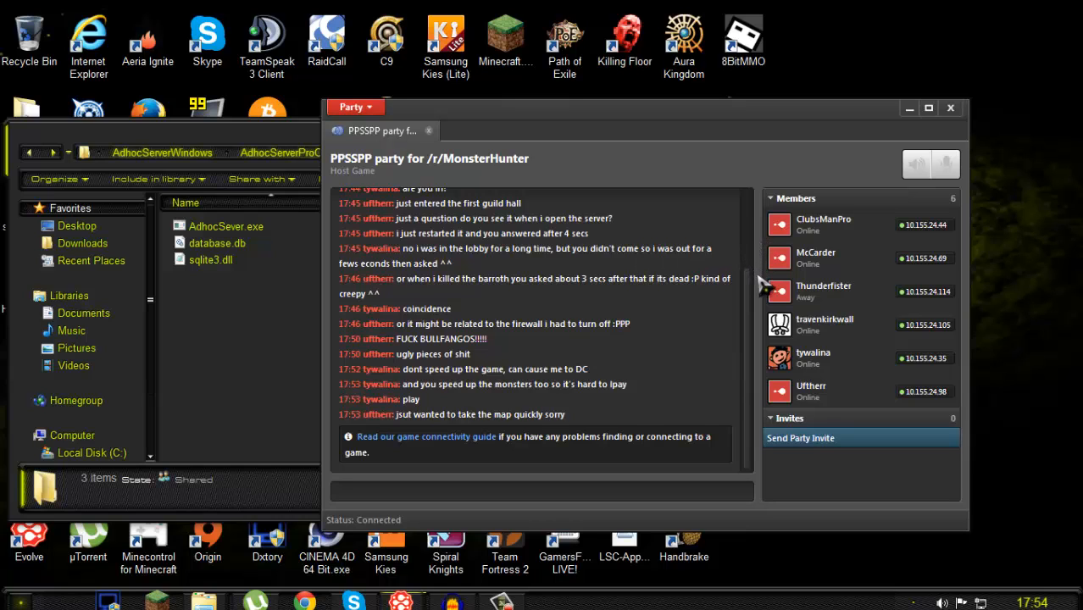